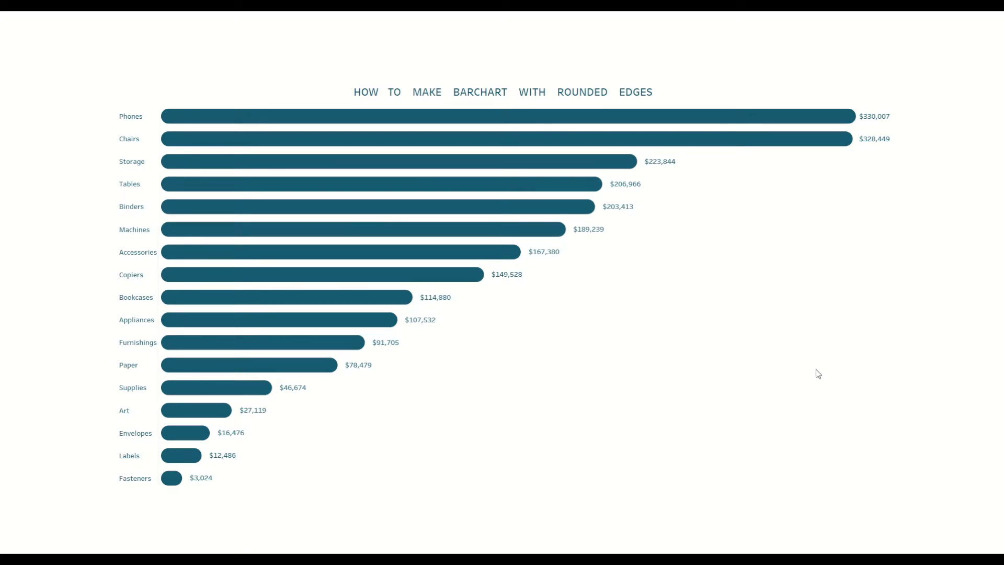
mouse_move(821, 378)
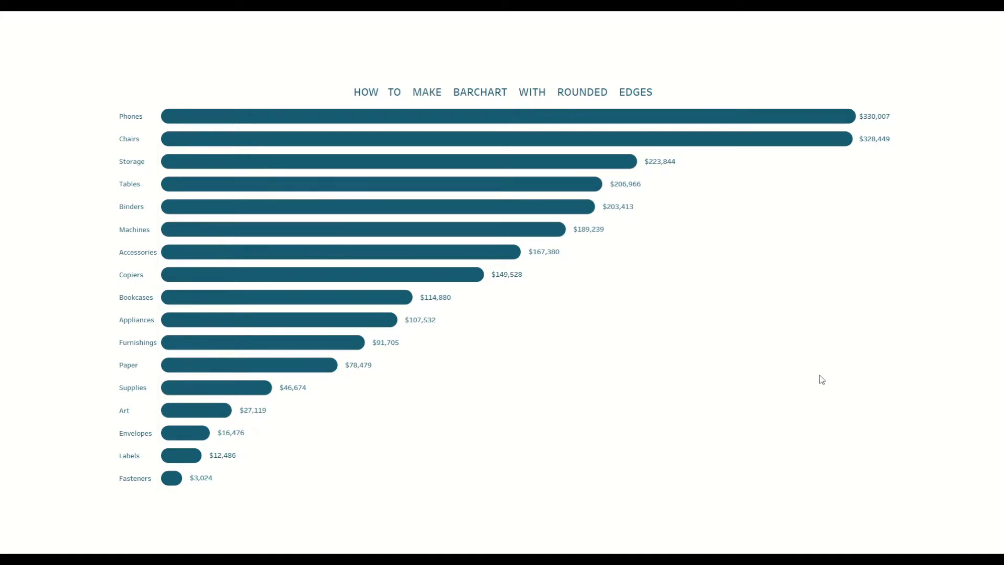
Switch from the finished rounded-bar chart to the blank workbook showing Sheet 2
key("alt+tab")
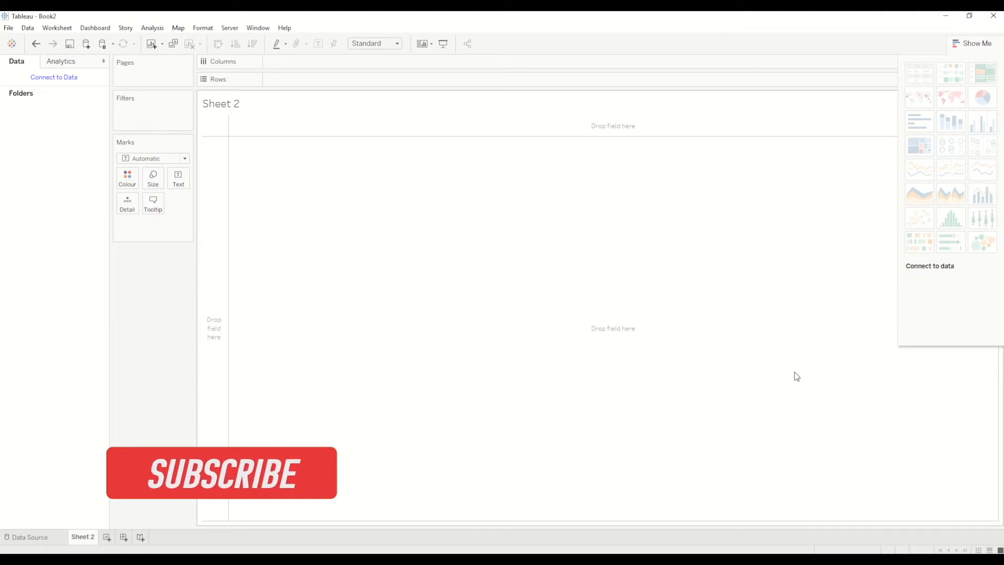
Add a new data source: Sample - Superstore from Saved Data Sources
left_click(220, 474)
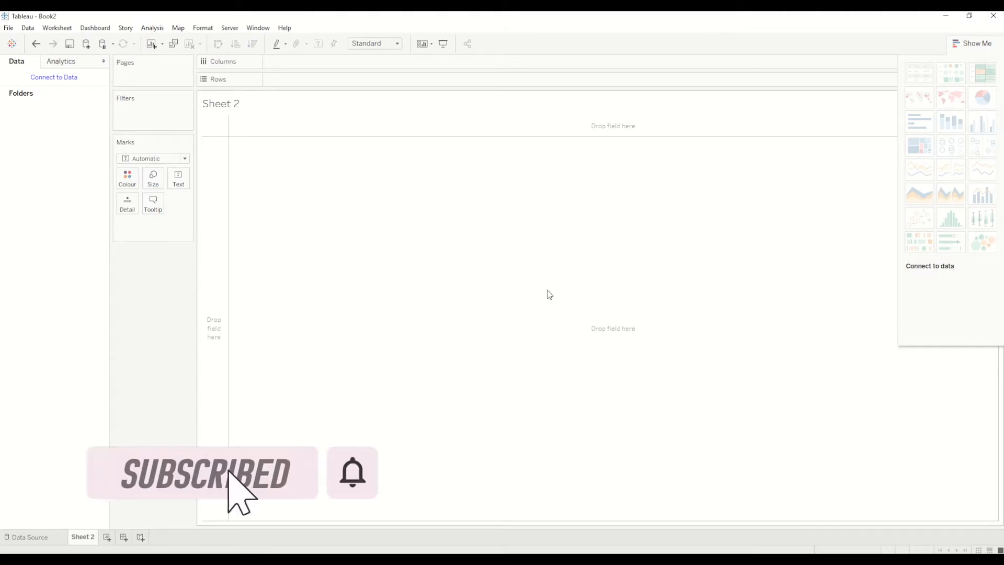
left_click(28, 27)
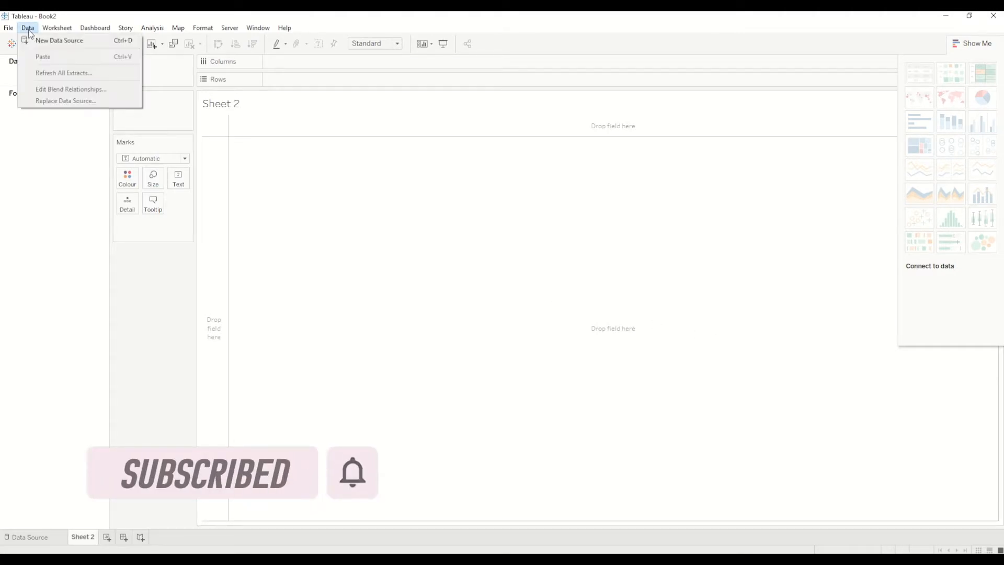
left_click(59, 40)
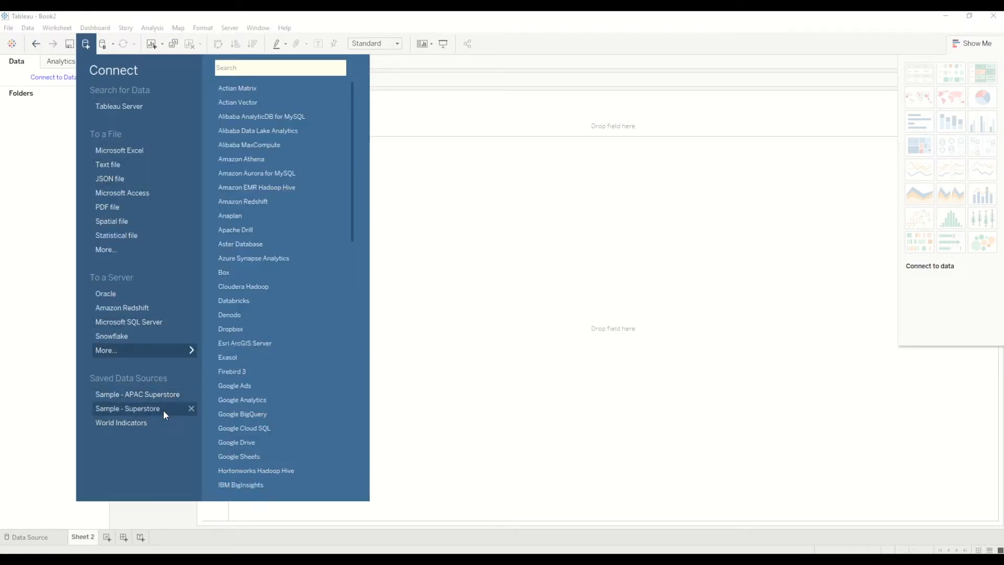
left_click(127, 407)
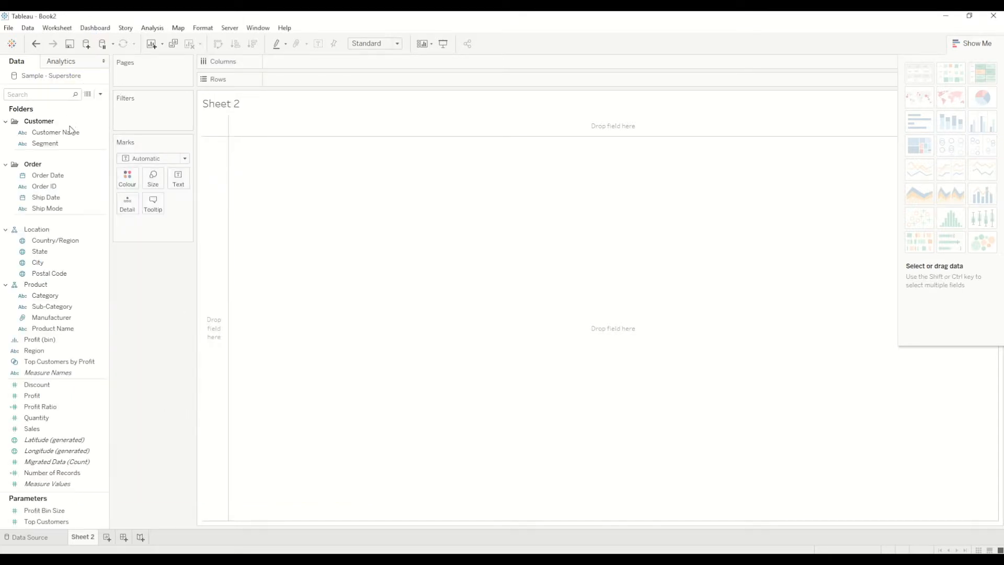
Put Sub-Category on Rows and SUM(Sales) in the view, shown as horizontal bars
left_click(51, 306)
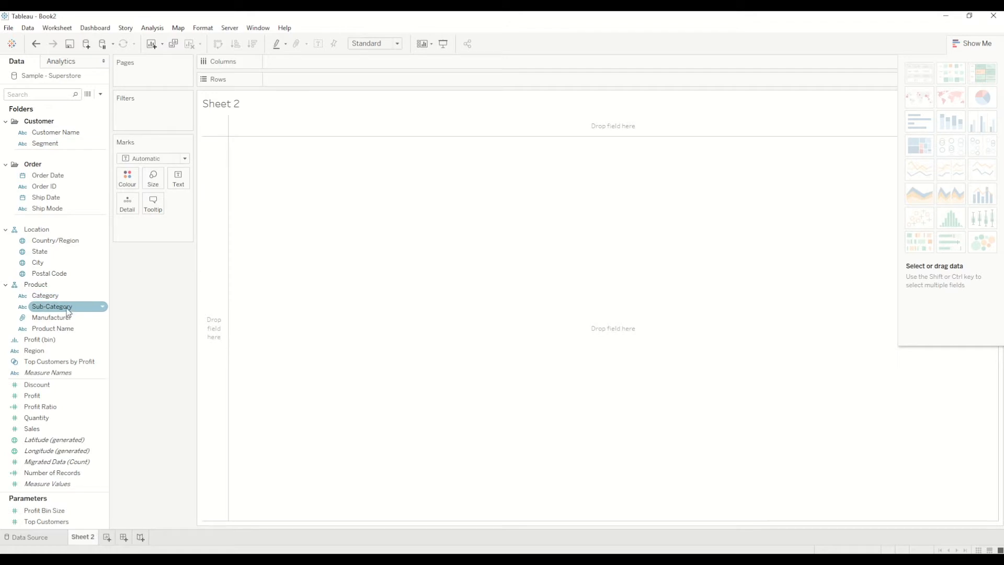
left_click_drag(52, 306, 301, 79)
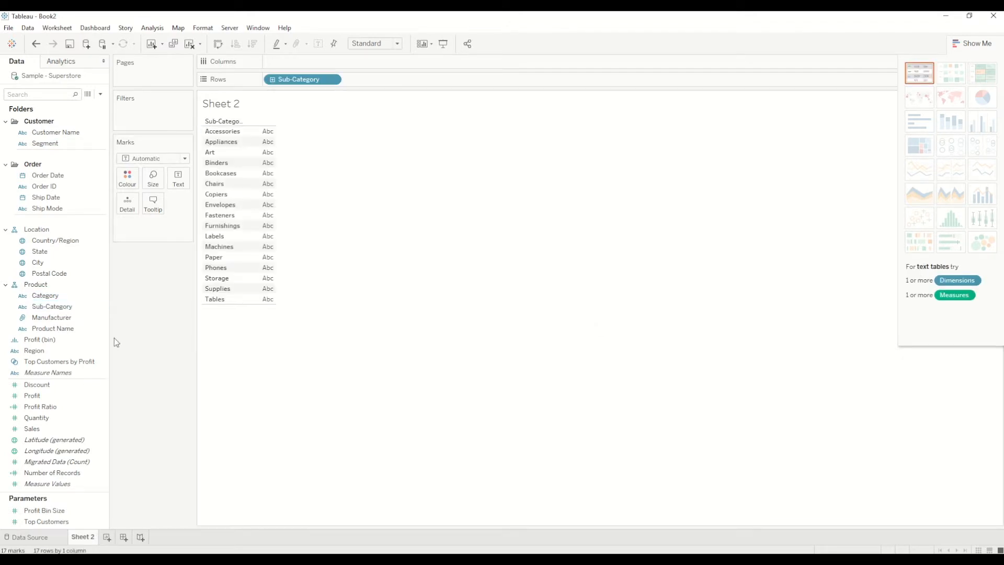
left_click(31, 428)
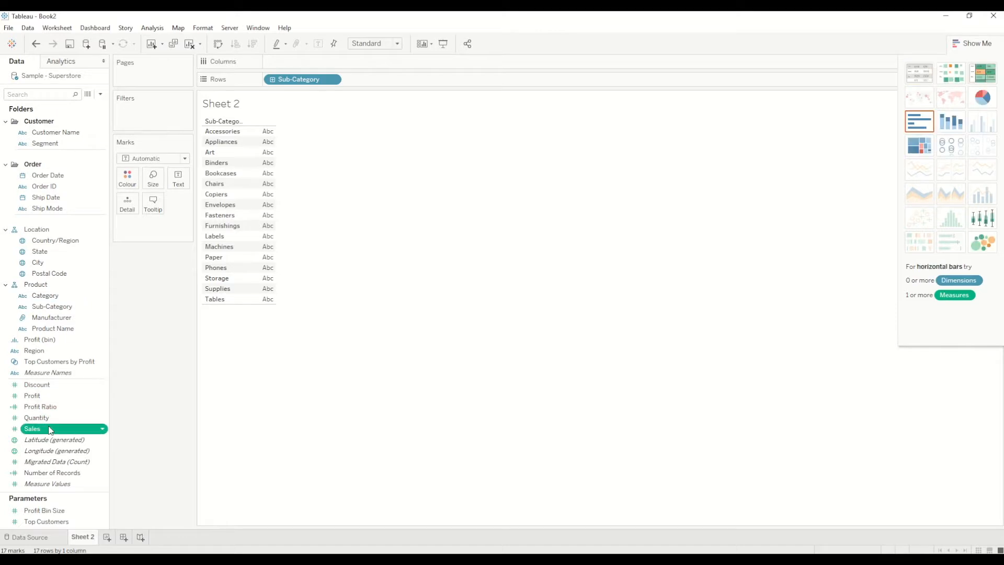
left_click_drag(32, 428, 153, 223)
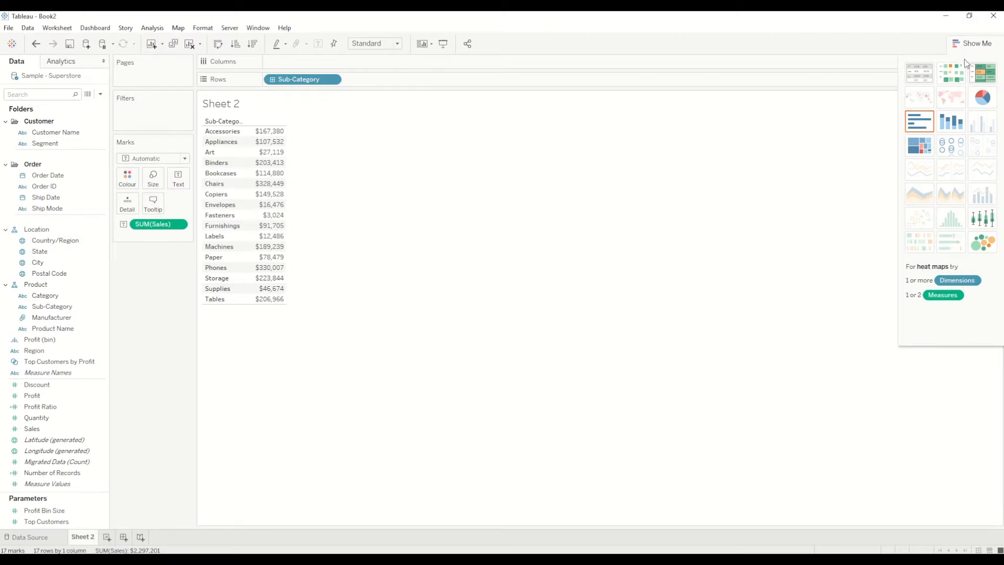
mouse_move(919, 121)
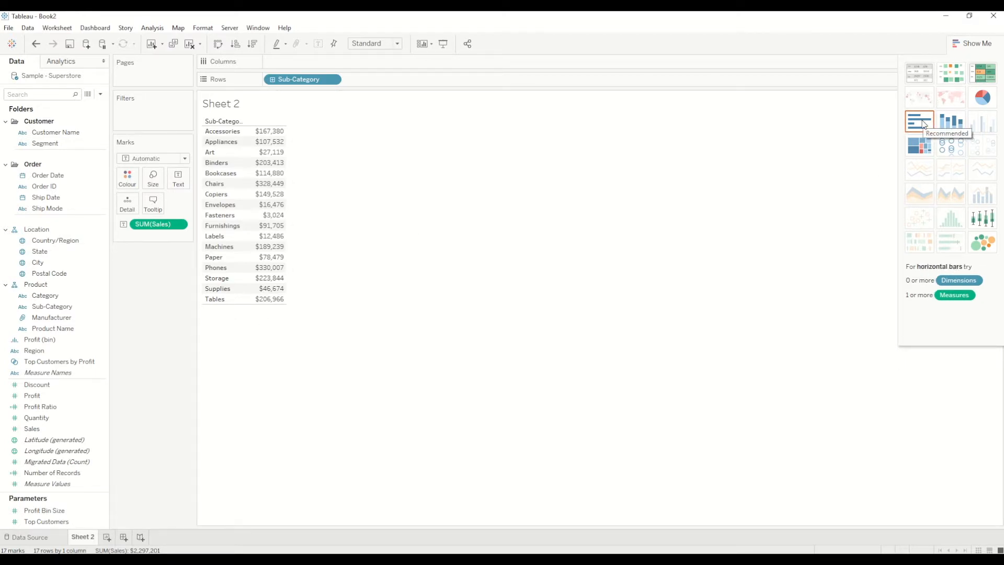
left_click(918, 122)
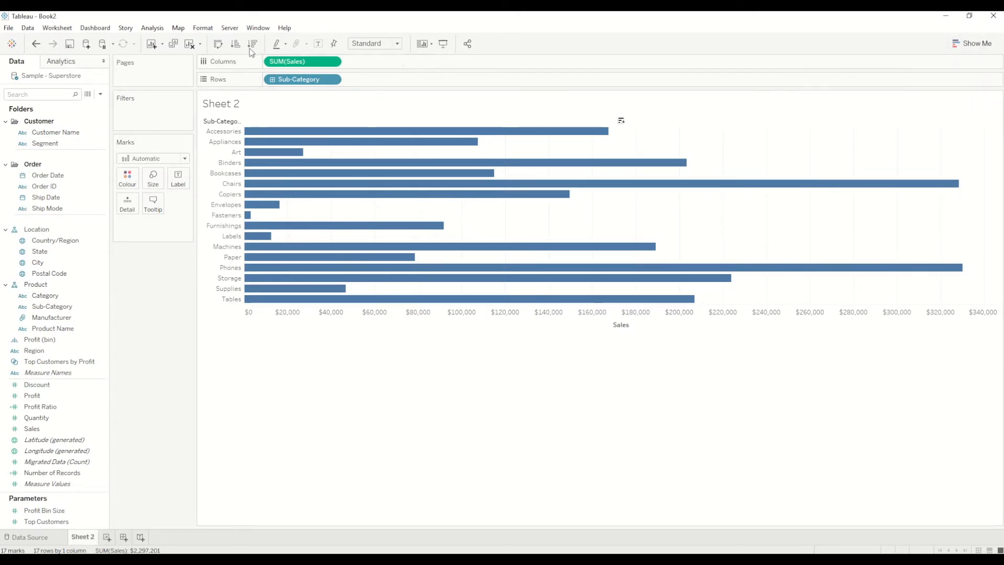
Sort the sub-category bars by Sales in descending order, Phones on top
left_click(252, 43)
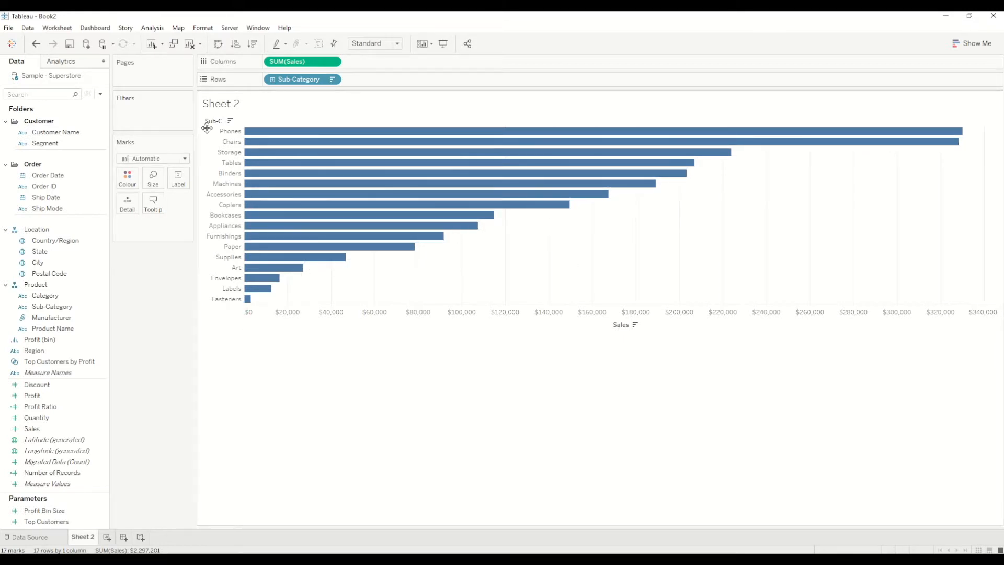
mouse_move(269, 135)
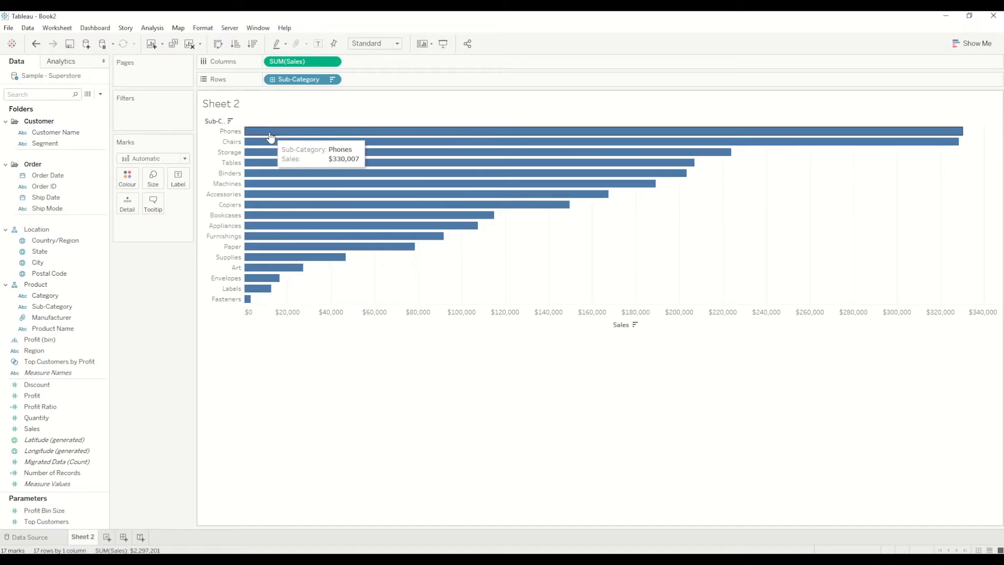
mouse_move(357, 64)
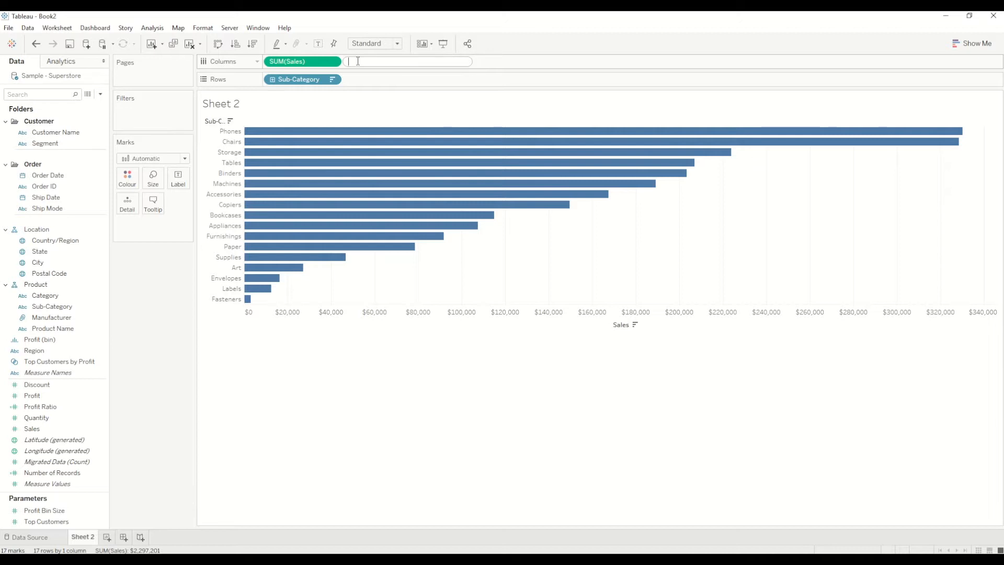
Add an ad-hoc SUM(0) measure to Columns beside SUM(Sales)
type("0")
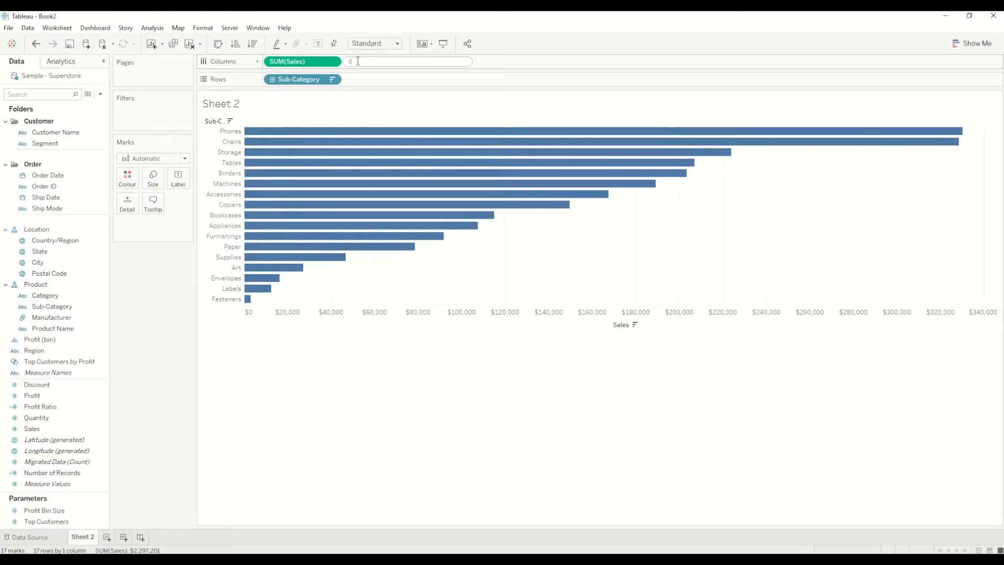
type("0)")
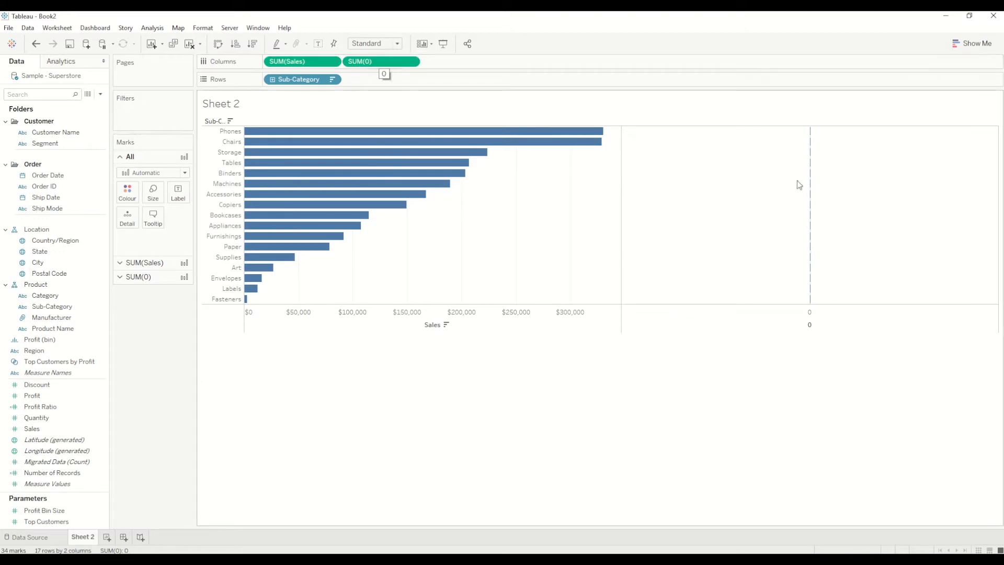
mouse_move(809, 162)
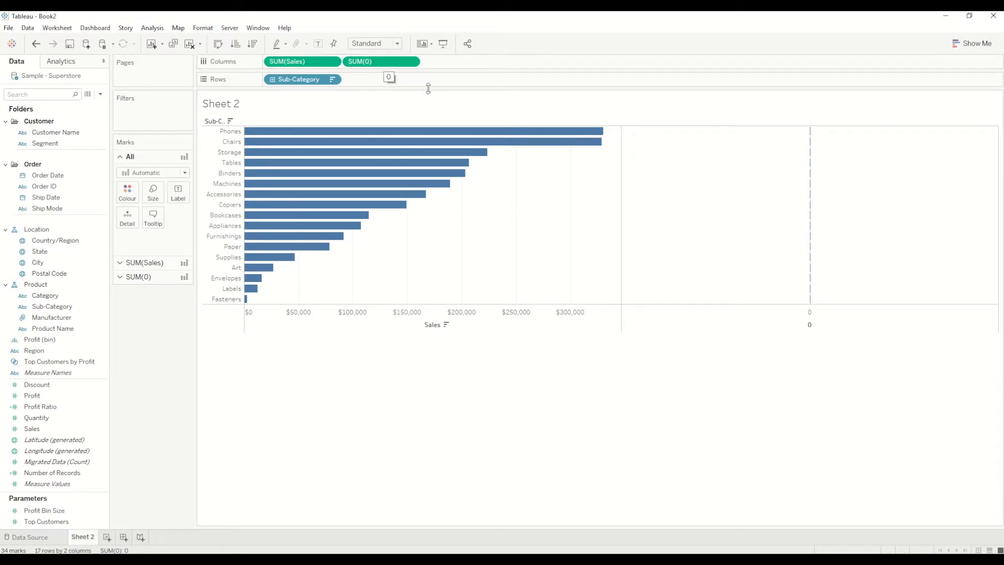
mouse_move(262, 131)
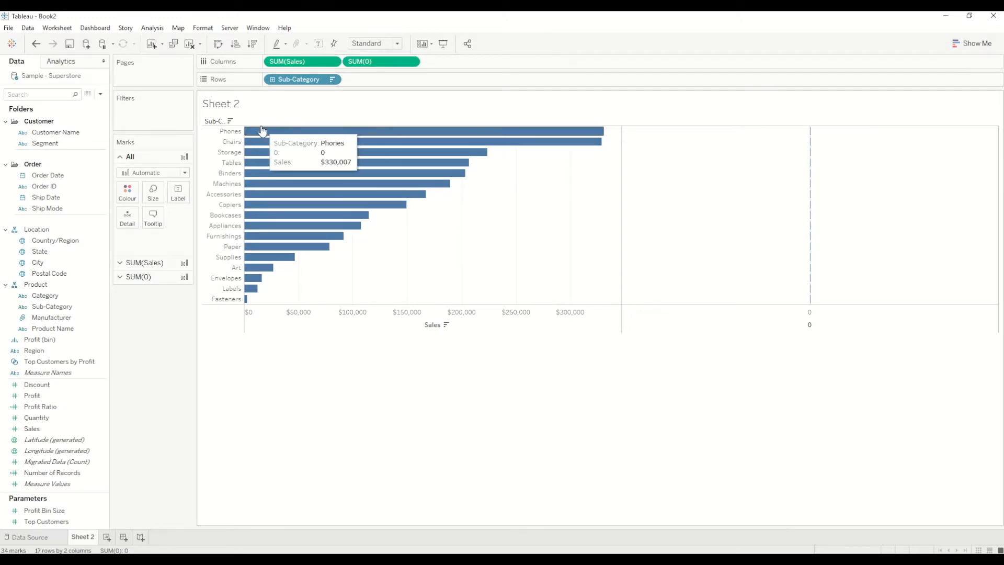
mouse_move(545, 134)
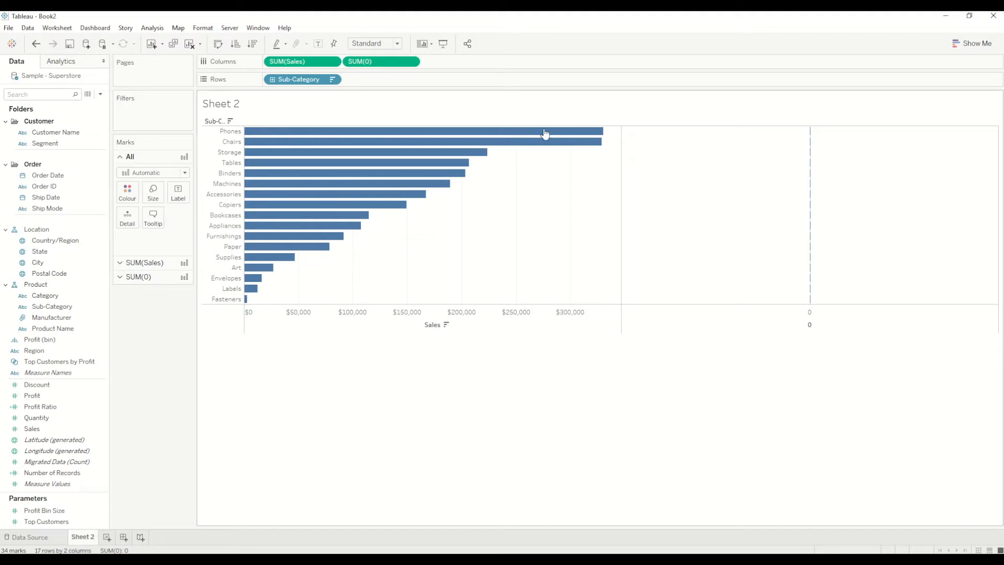
mouse_move(501, 83)
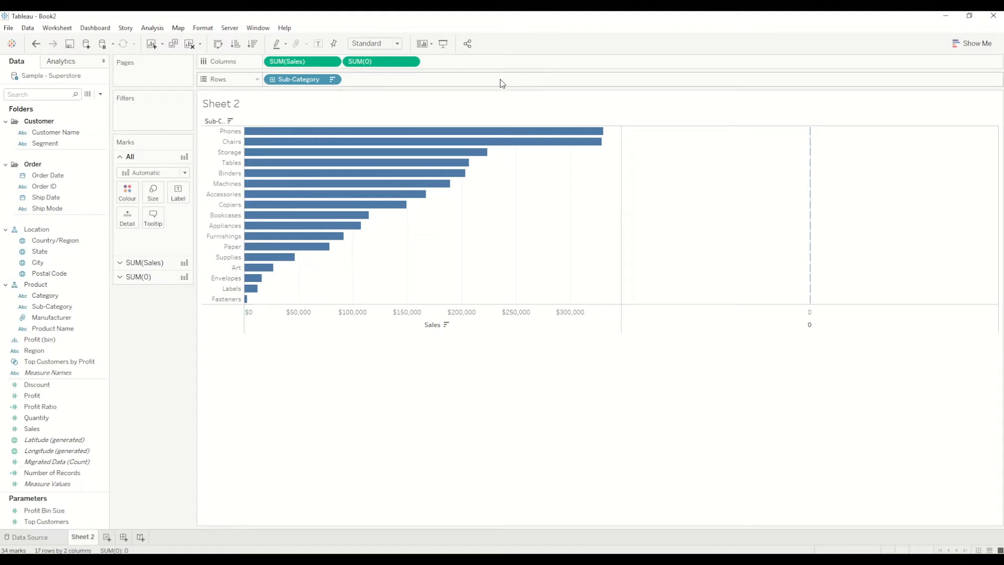
mouse_move(501, 82)
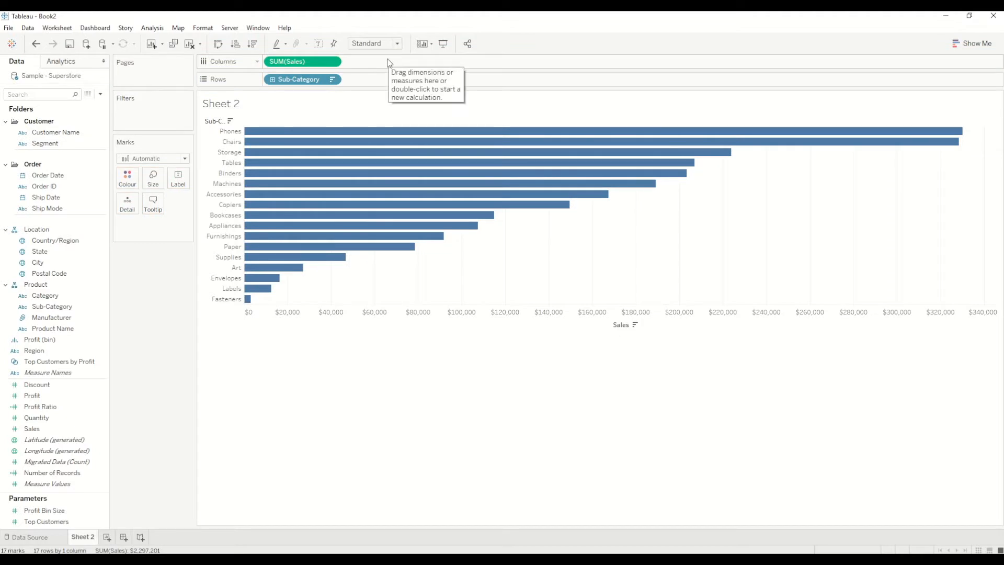
mouse_move(367, 62)
type("0")
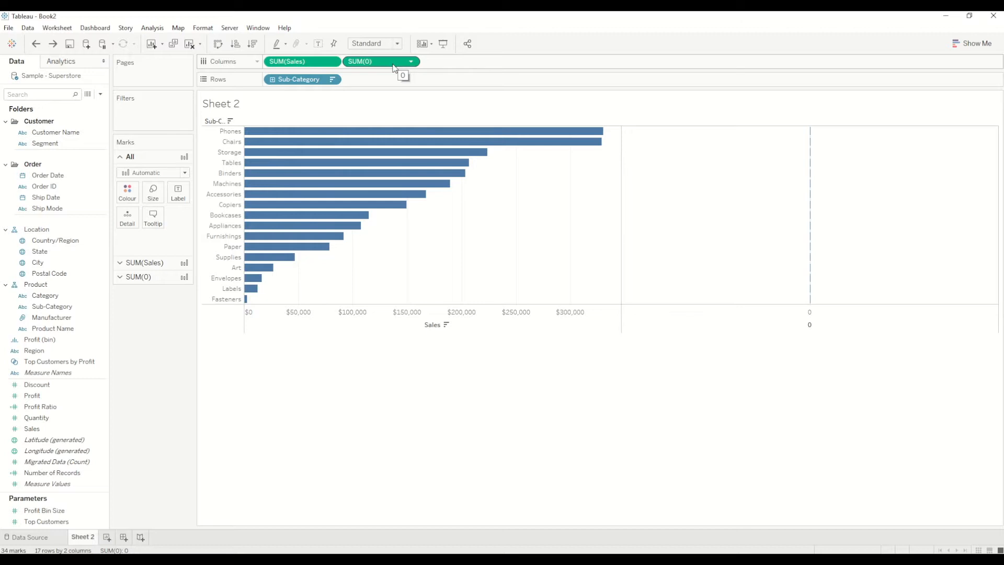
Combine SUM(0) and Sales on one shared Measure Values axis
left_click(361, 60)
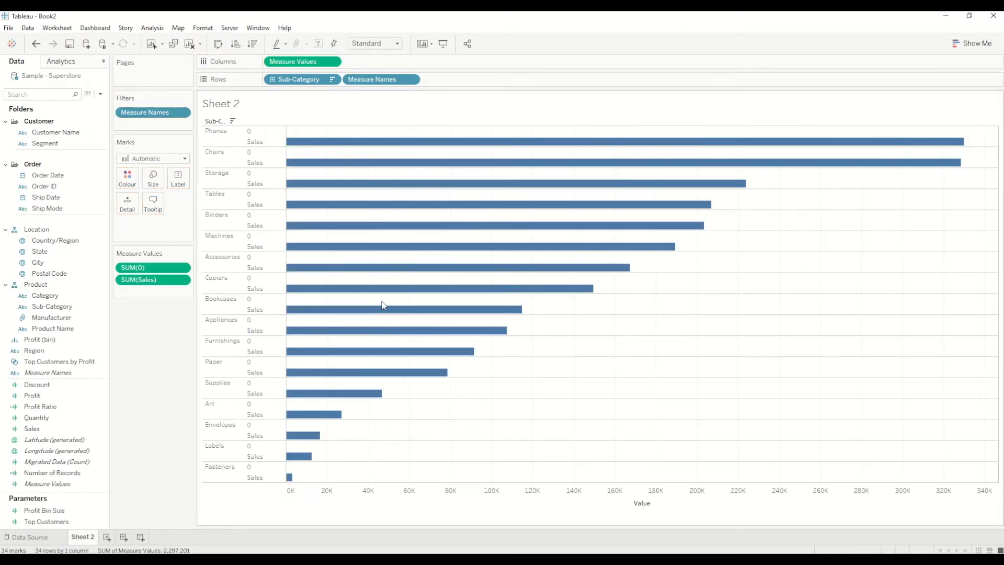
mouse_move(366, 117)
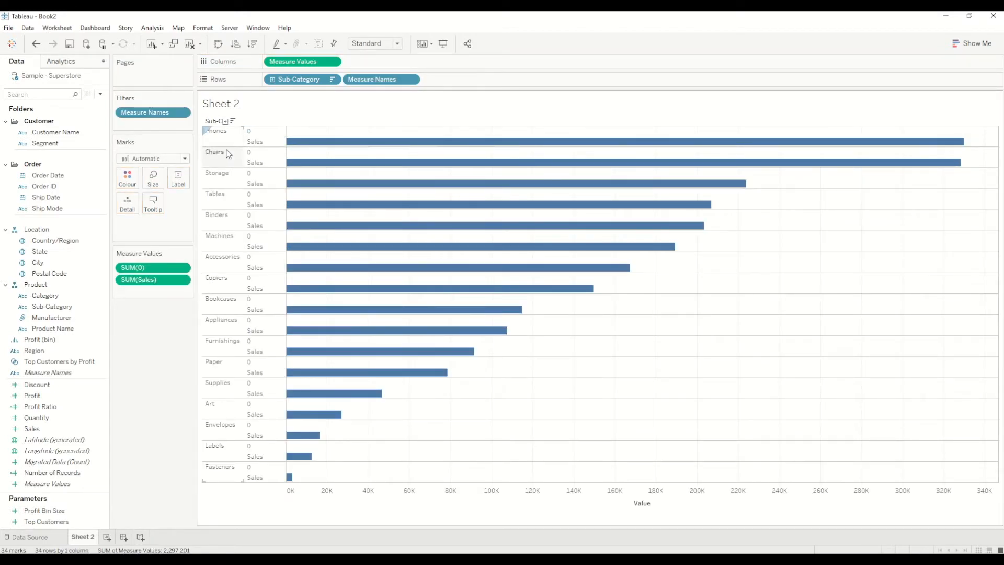
mouse_move(350, 142)
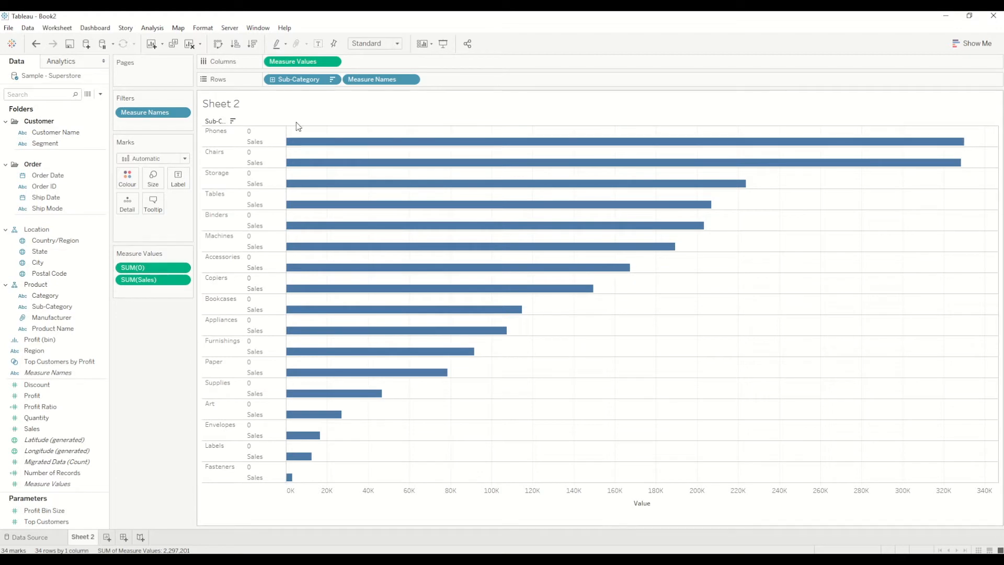
mouse_move(302, 142)
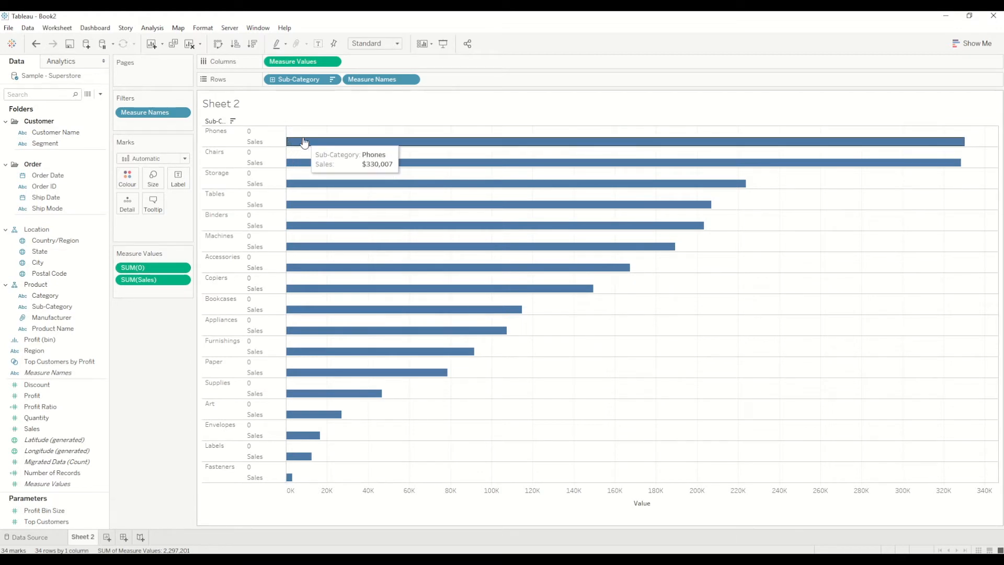
mouse_move(219, 145)
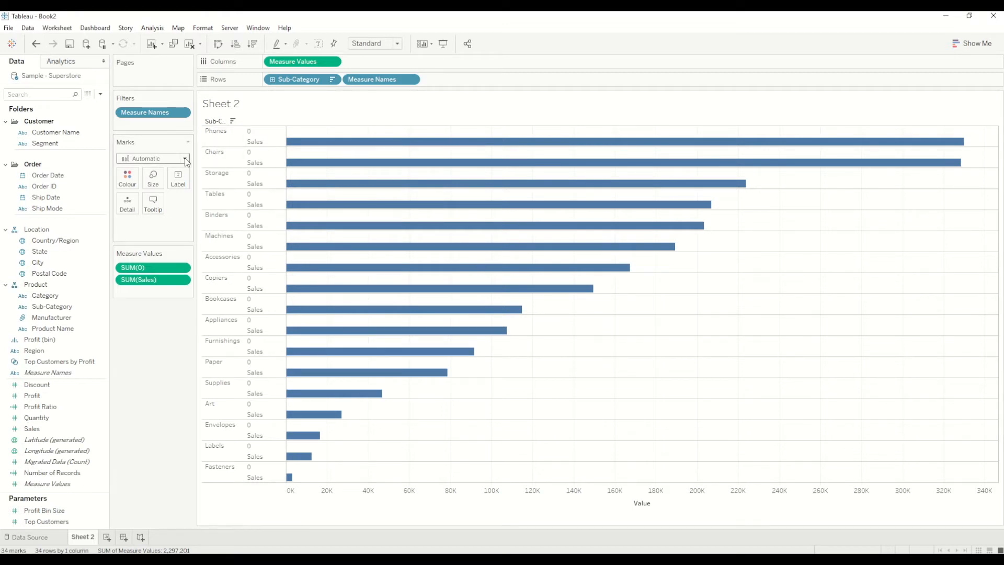
Set the Marks card mark type to Line
left_click(186, 158)
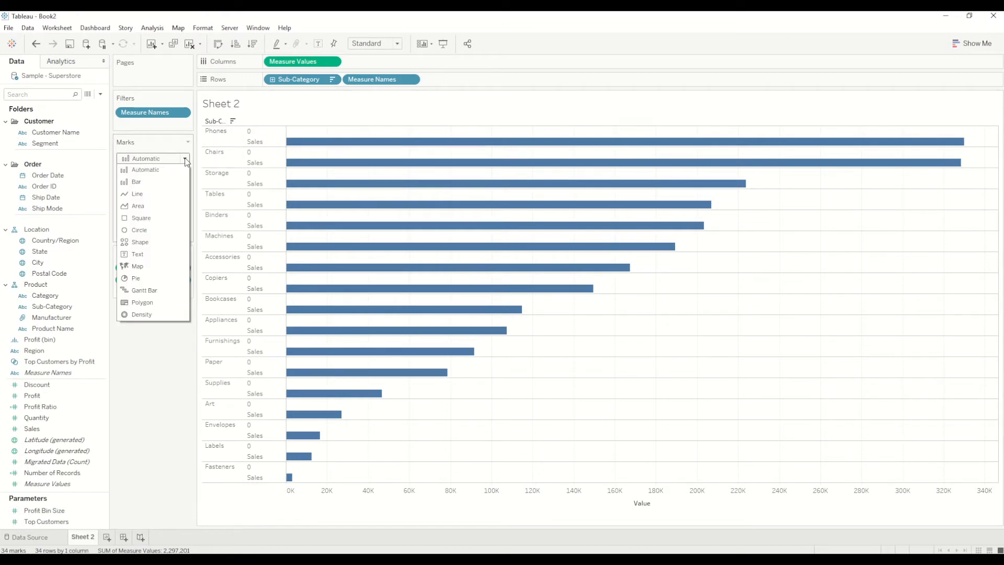
left_click(137, 193)
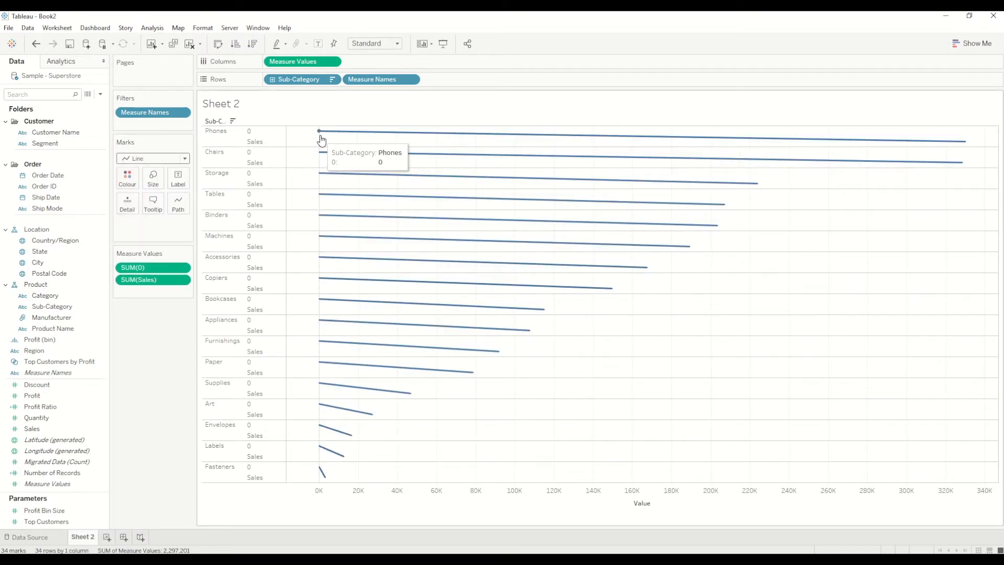
mouse_move(922, 125)
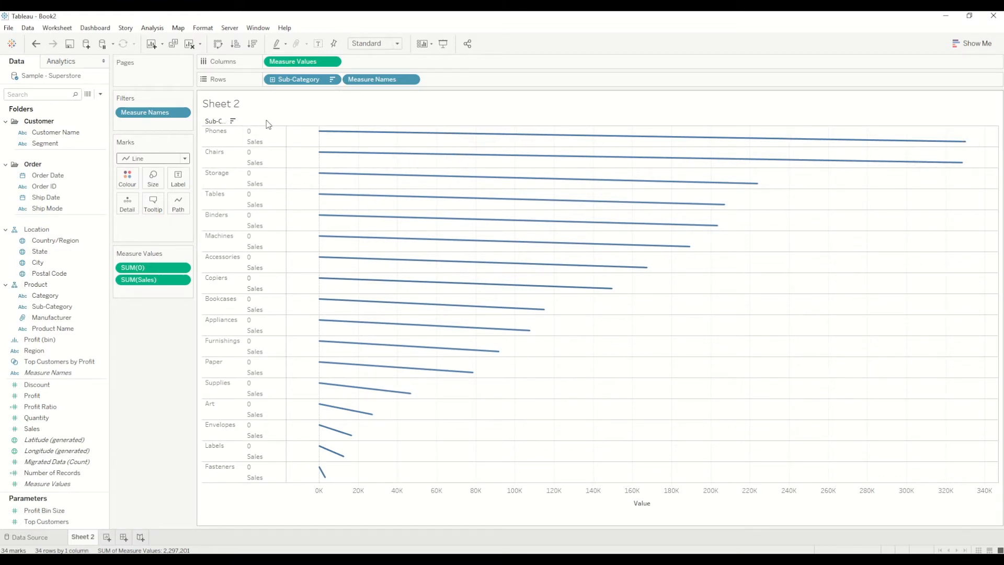
mouse_move(319, 134)
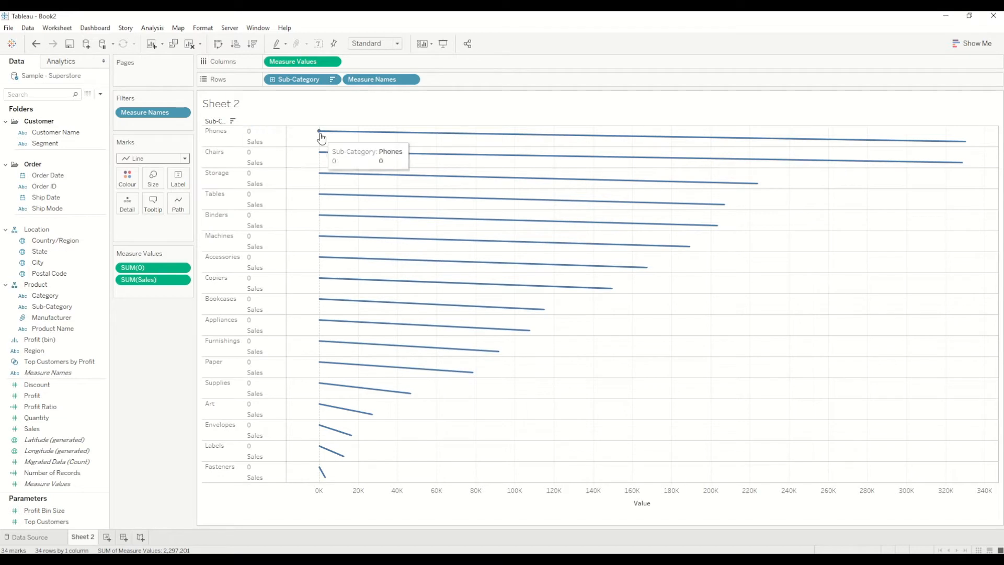
mouse_move(952, 146)
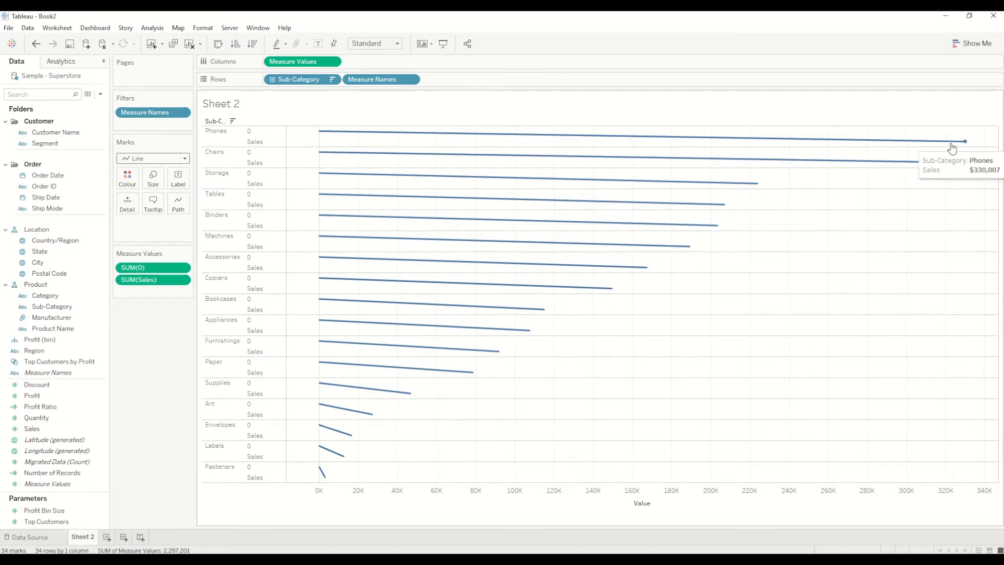
mouse_move(901, 162)
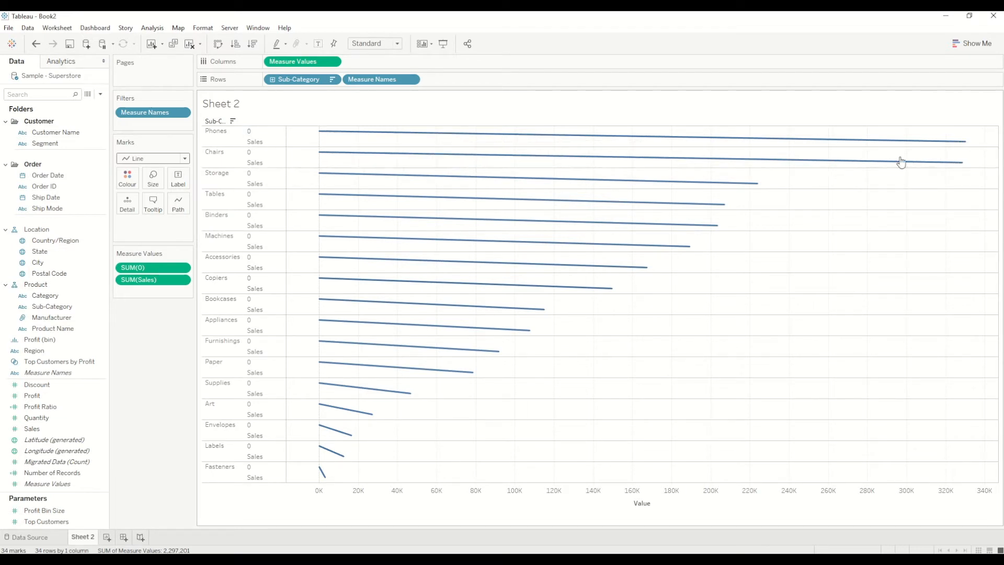
mouse_move(964, 145)
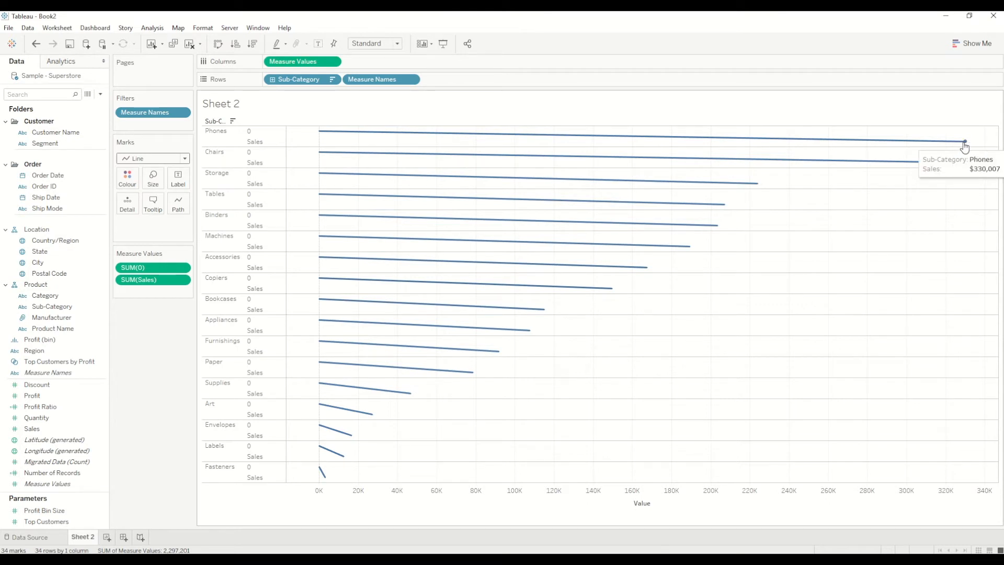
mouse_move(320, 446)
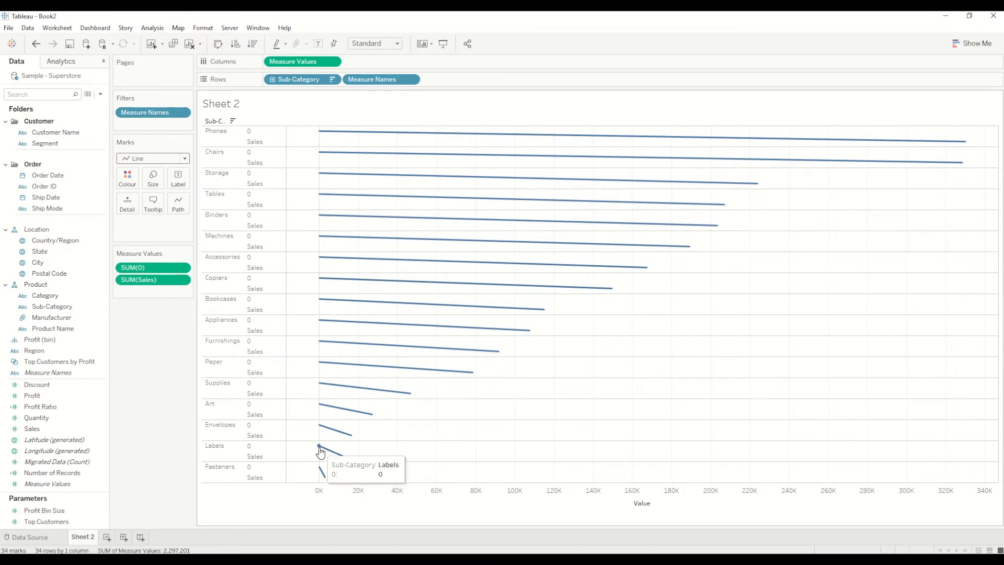
mouse_move(350, 453)
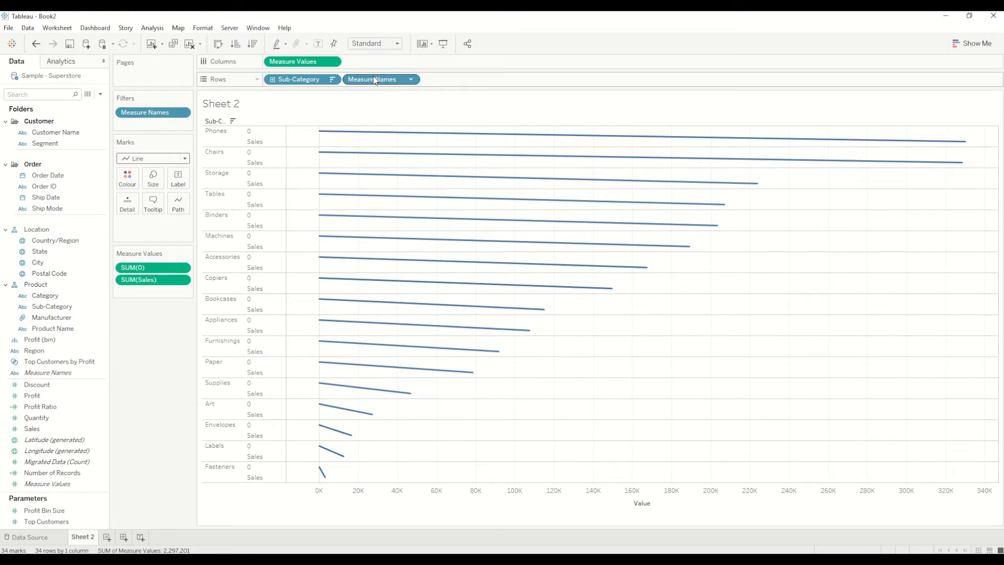
Move Measure Names from Rows onto the Path shelf, giving one zero-to-Sales line each
left_click_drag(371, 79, 364, 93)
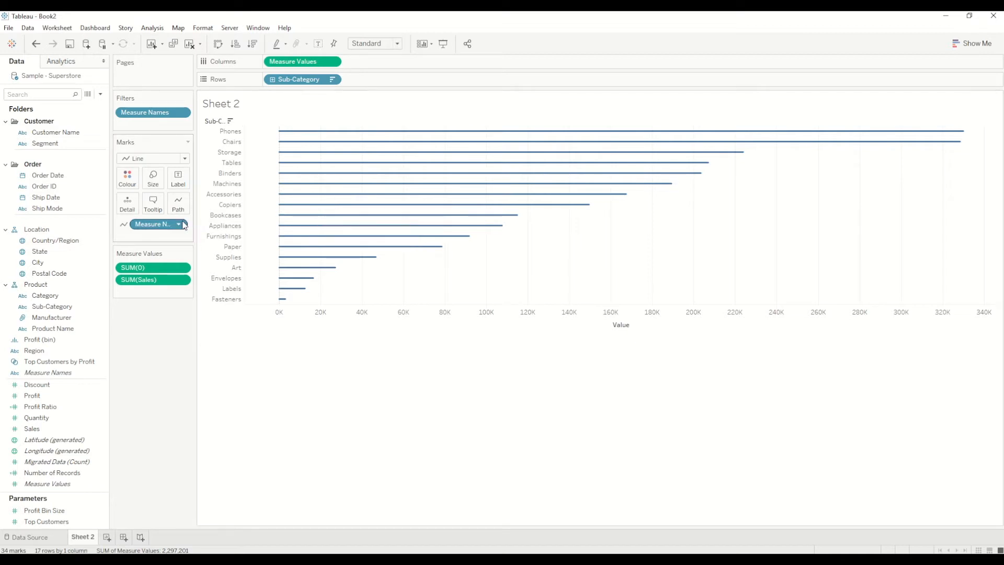
mouse_move(154, 223)
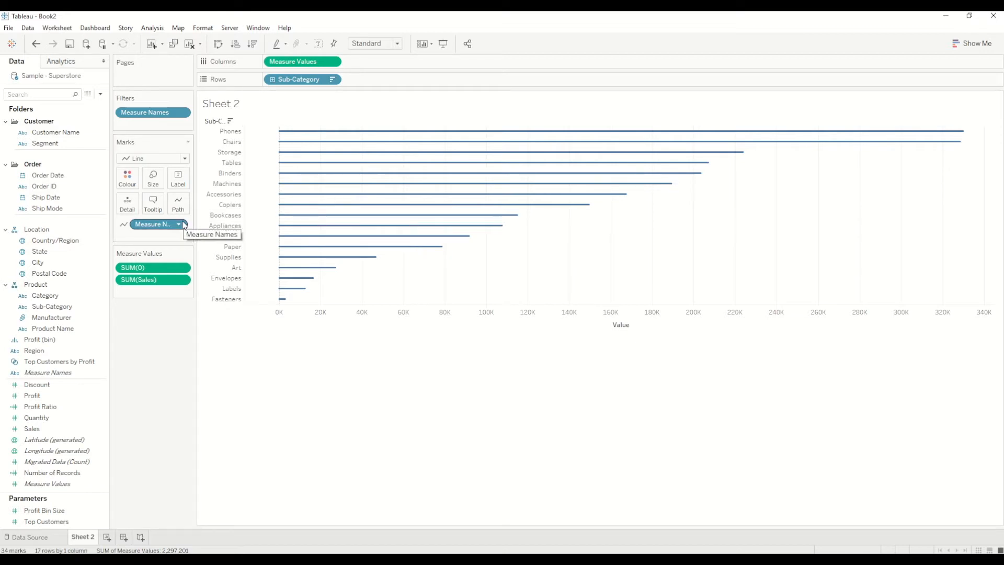
mouse_move(286, 153)
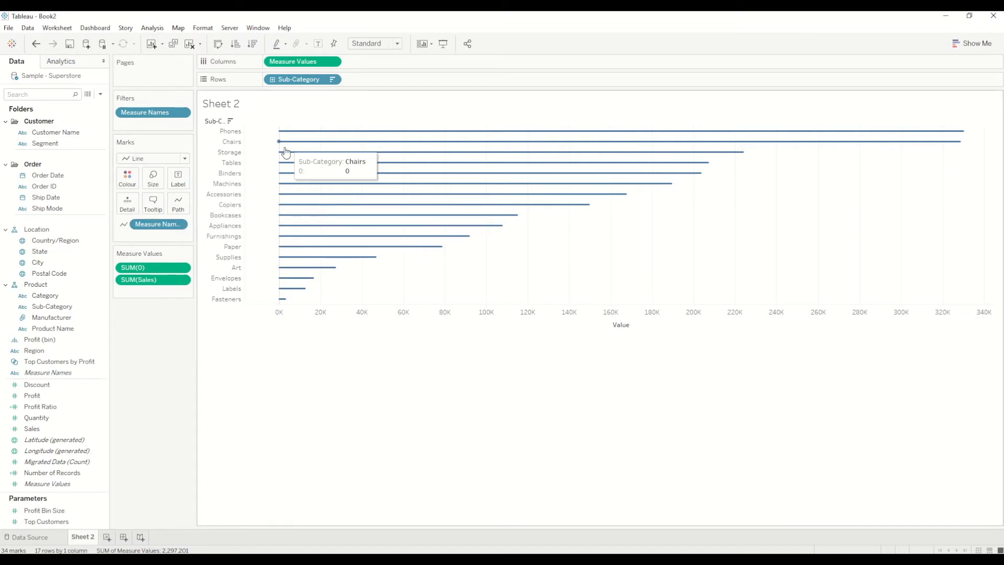
mouse_move(279, 133)
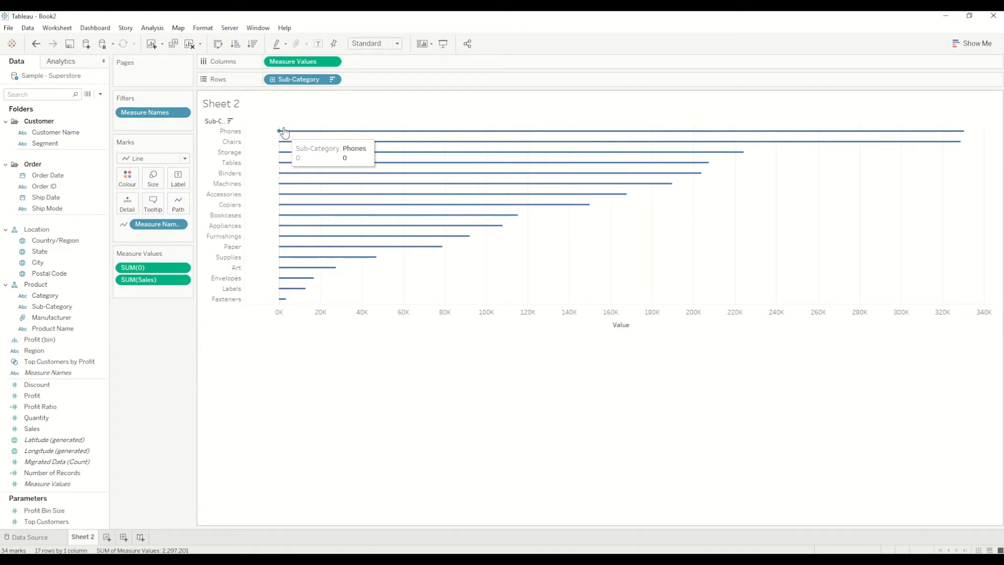
Set mark size to maximum and fit the chart to Entire View
left_click(153, 178)
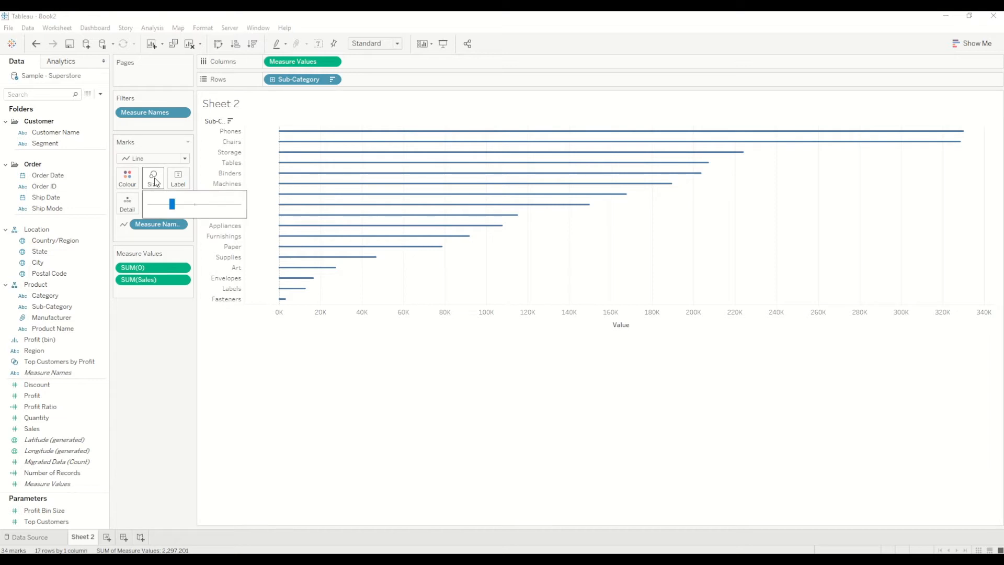
left_click_drag(171, 203, 234, 203)
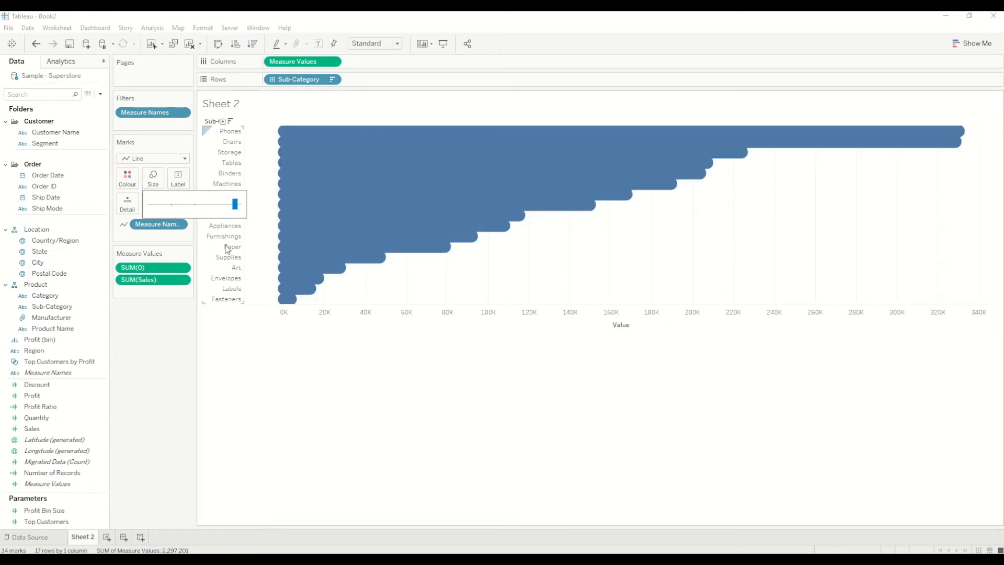
left_click(396, 43)
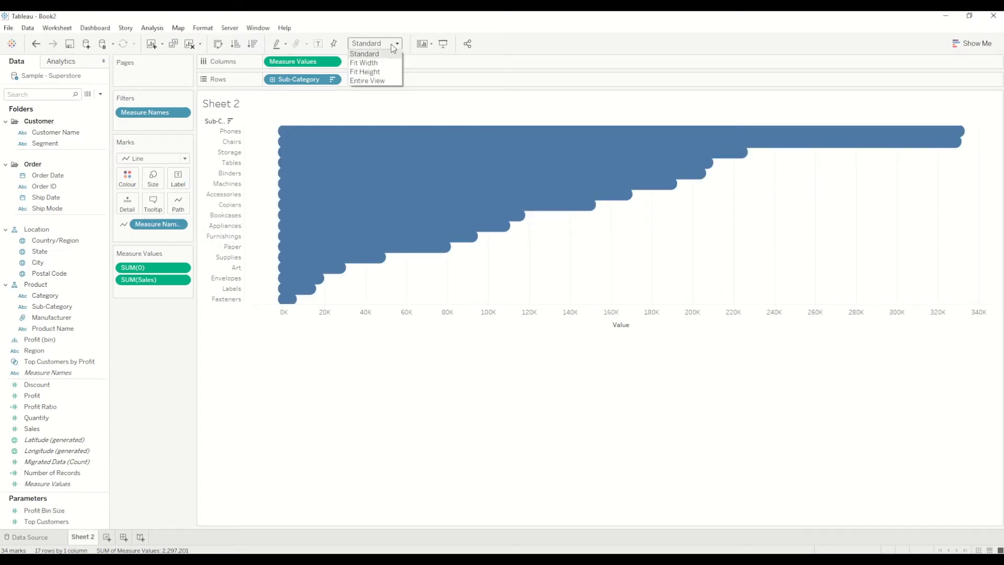
left_click(367, 80)
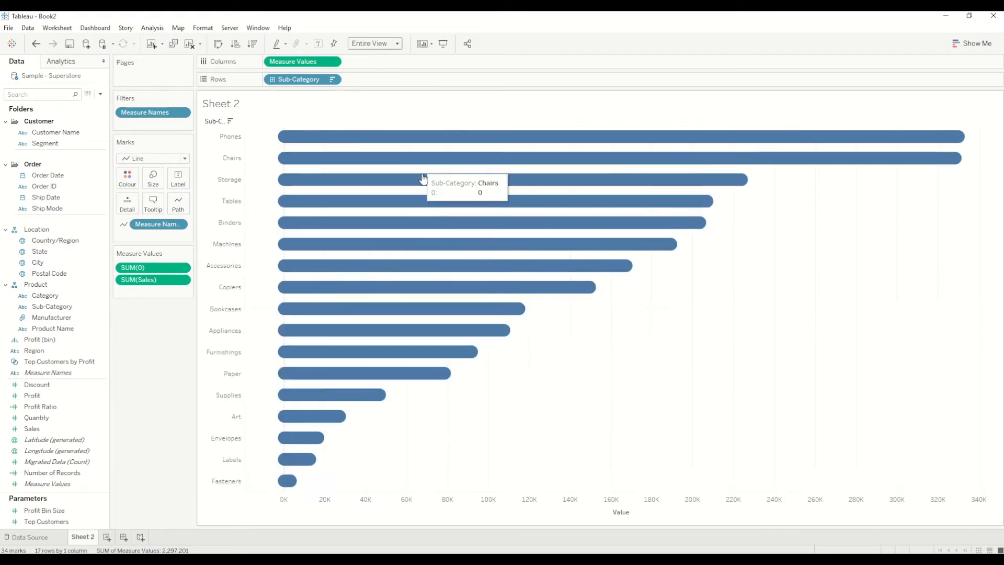
mouse_move(846, 136)
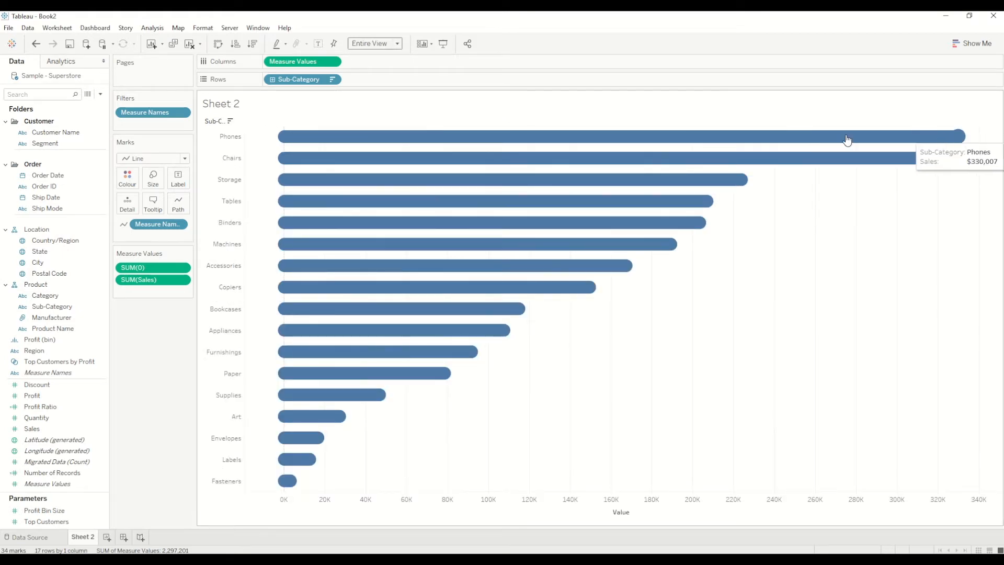
mouse_move(302, 223)
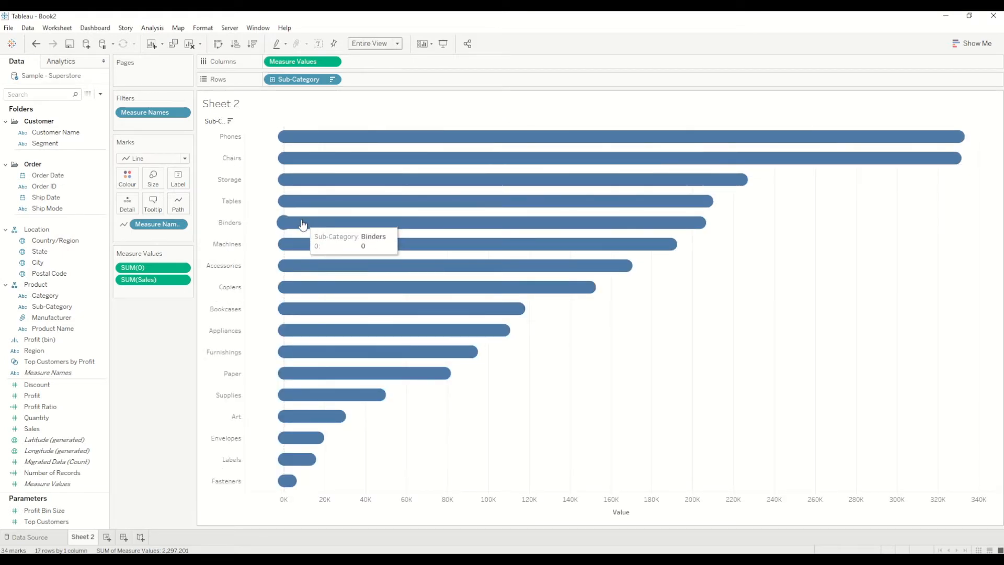
mouse_move(438, 272)
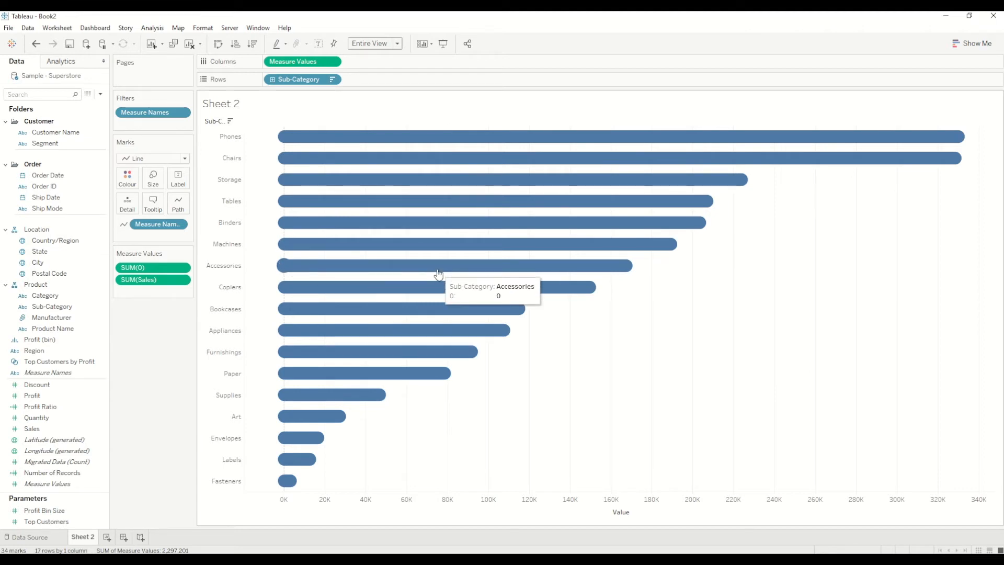
mouse_move(434, 271)
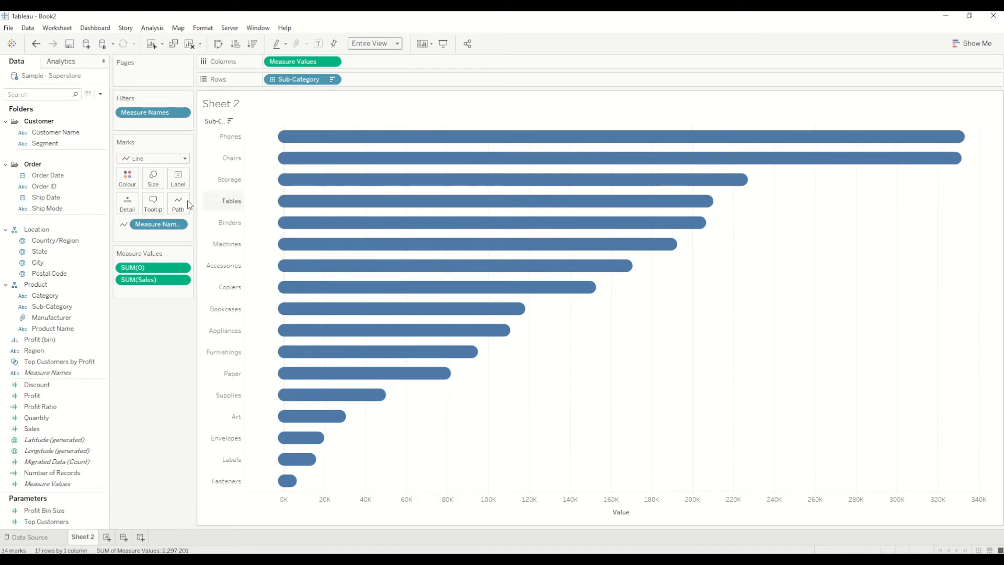
Show Sales labels on the bars and set their alignment to Right
left_click(178, 178)
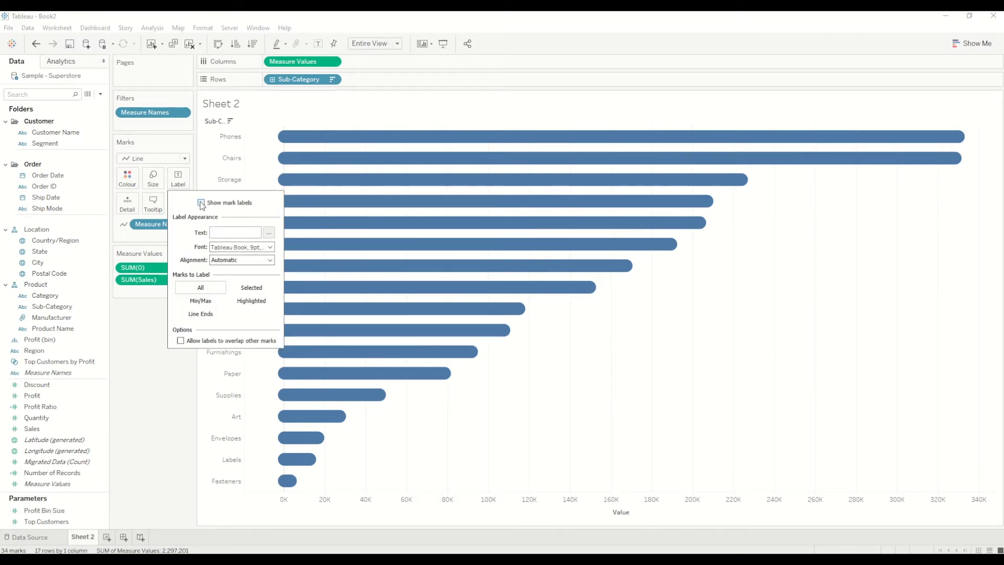
left_click(200, 202)
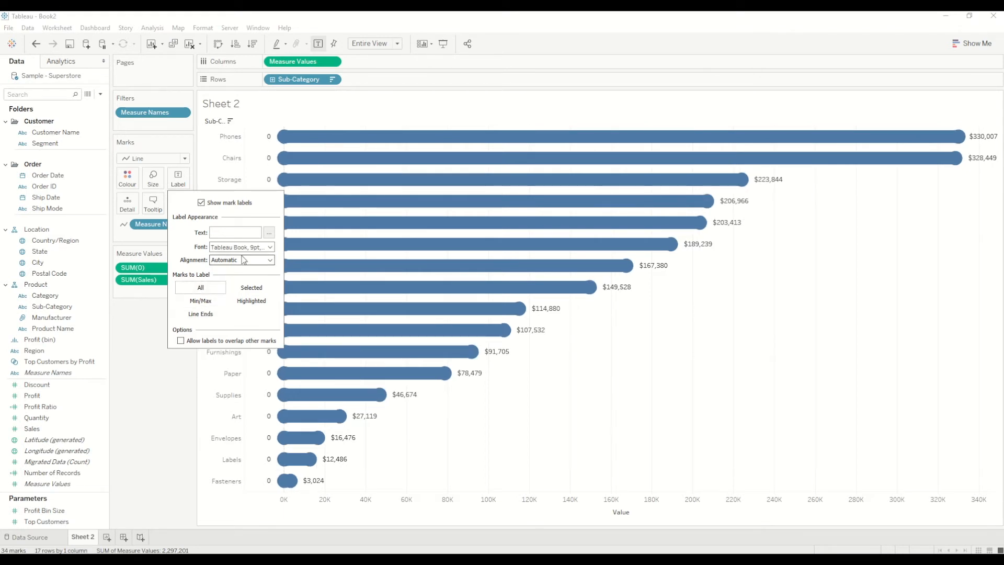
left_click(269, 259)
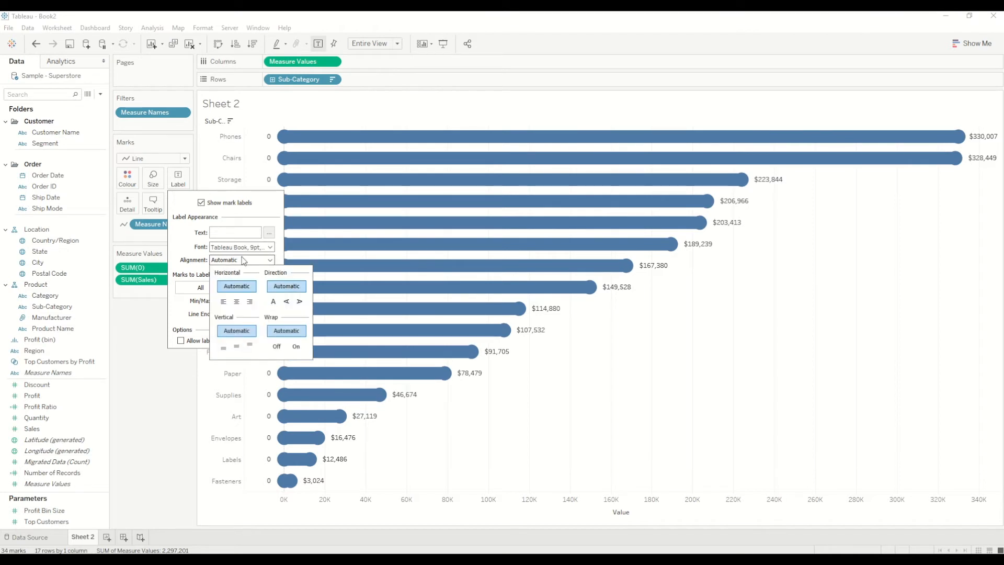
left_click(242, 259)
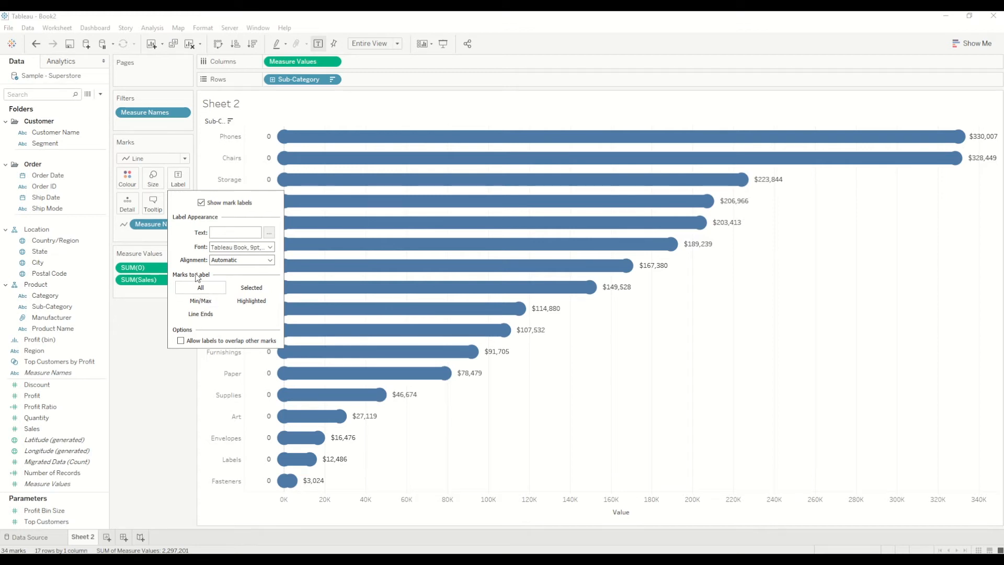
left_click(241, 260)
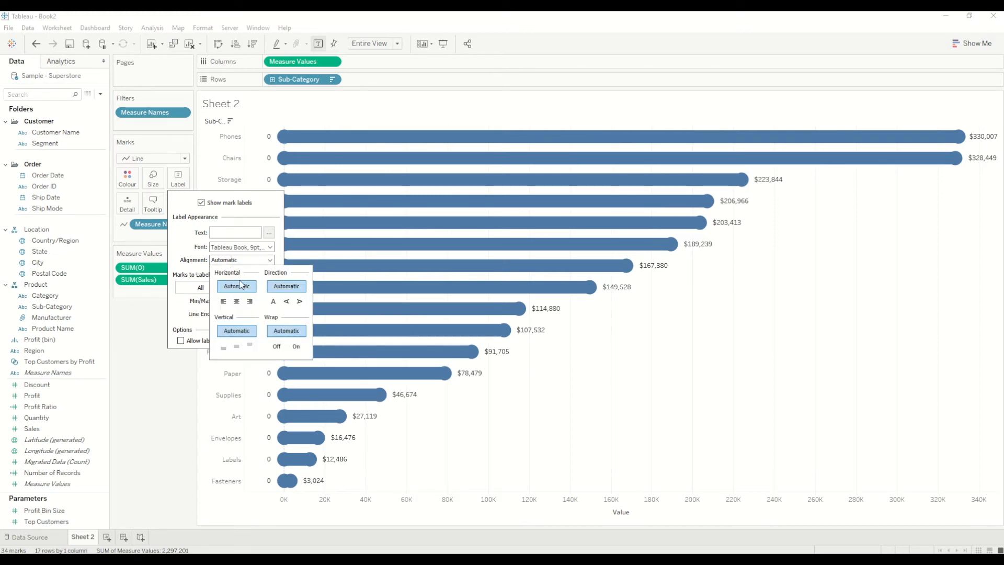
left_click(249, 302)
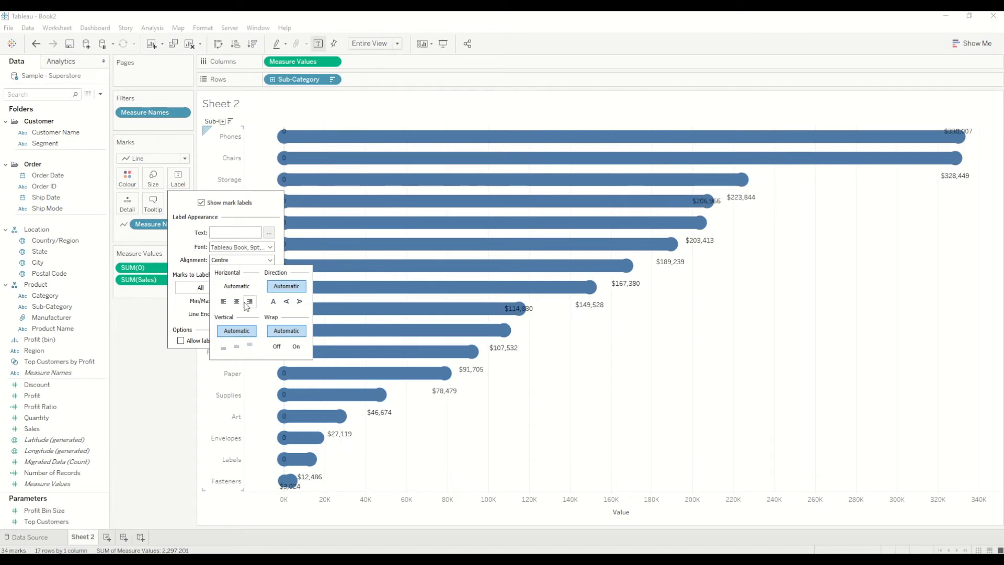
left_click(250, 301)
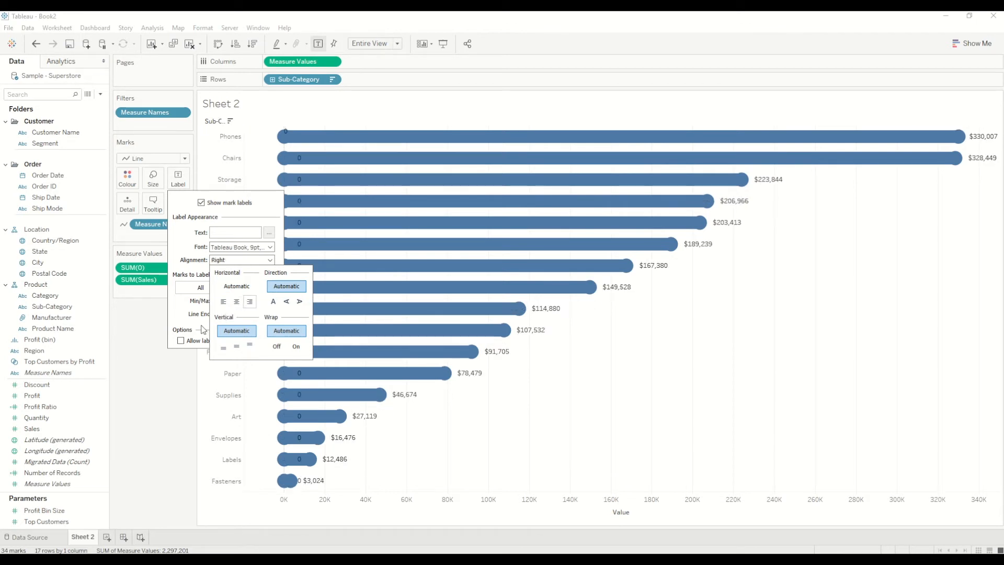
left_click(200, 301)
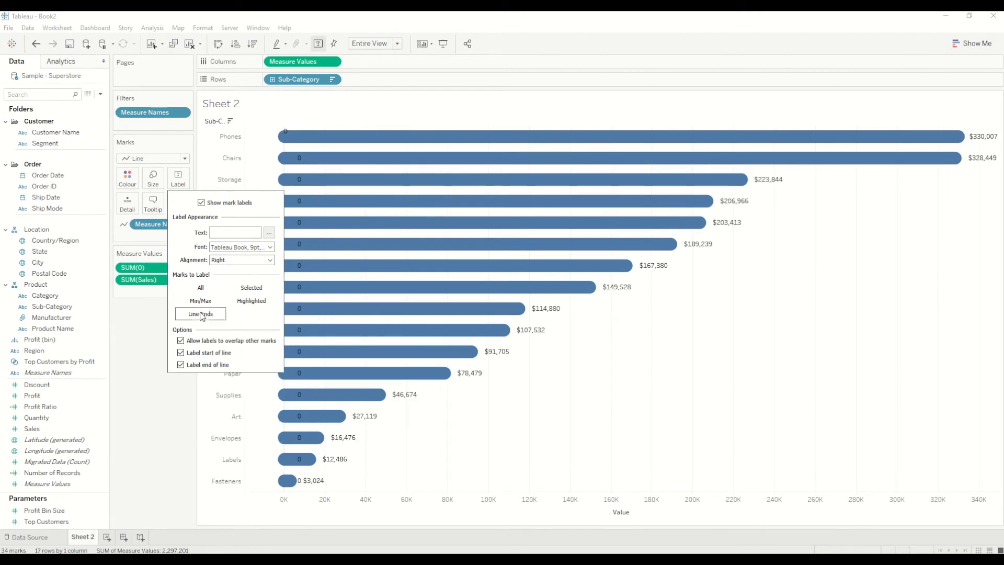
Label Line Ends only, unchecking Label start of line to remove zero labels
left_click(200, 203)
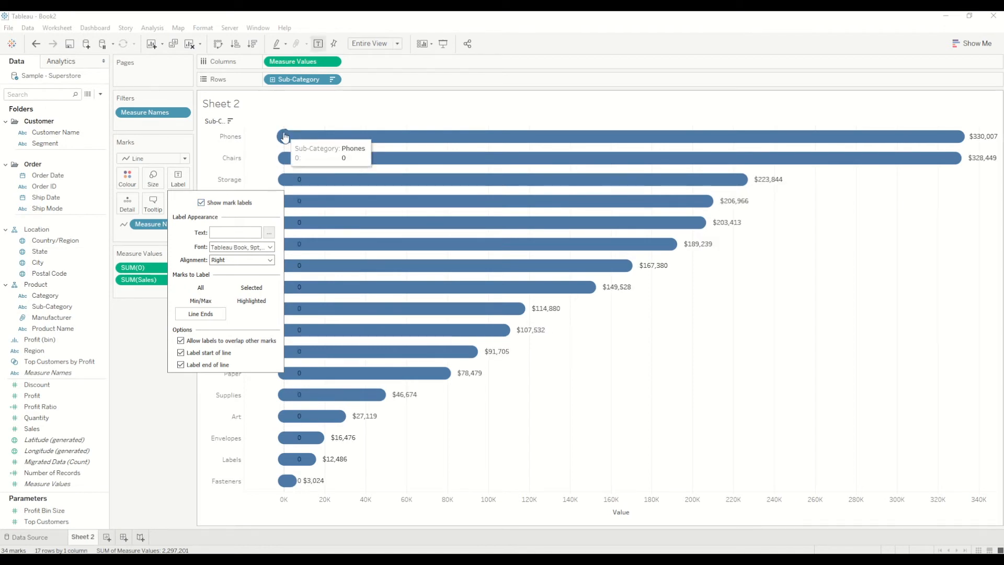
mouse_move(299, 438)
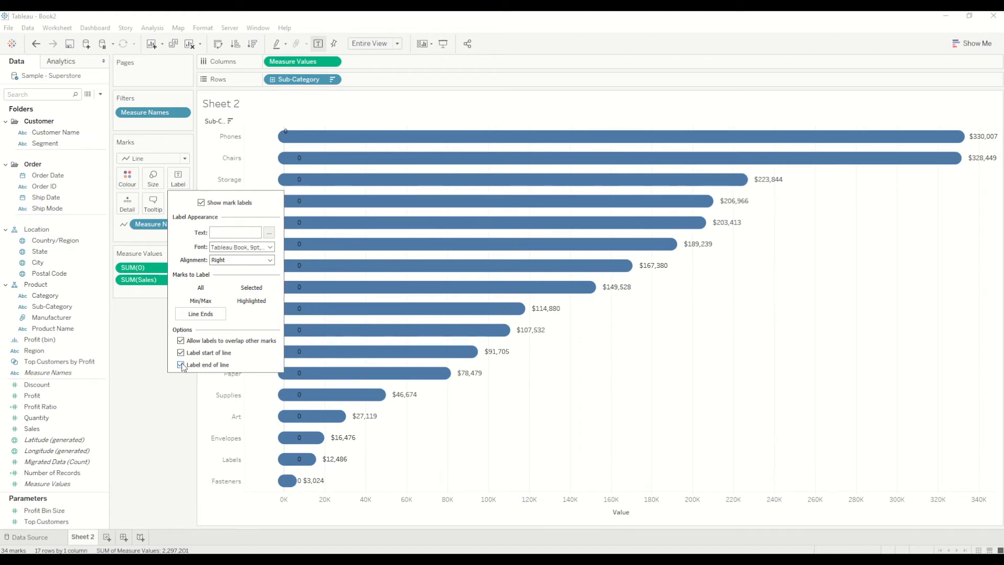
left_click(182, 364)
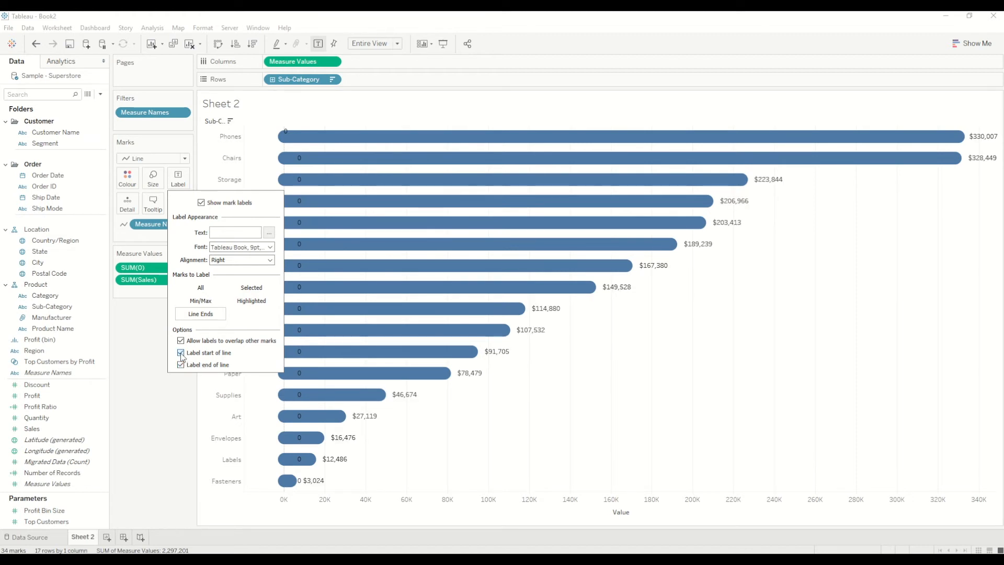
left_click(181, 353)
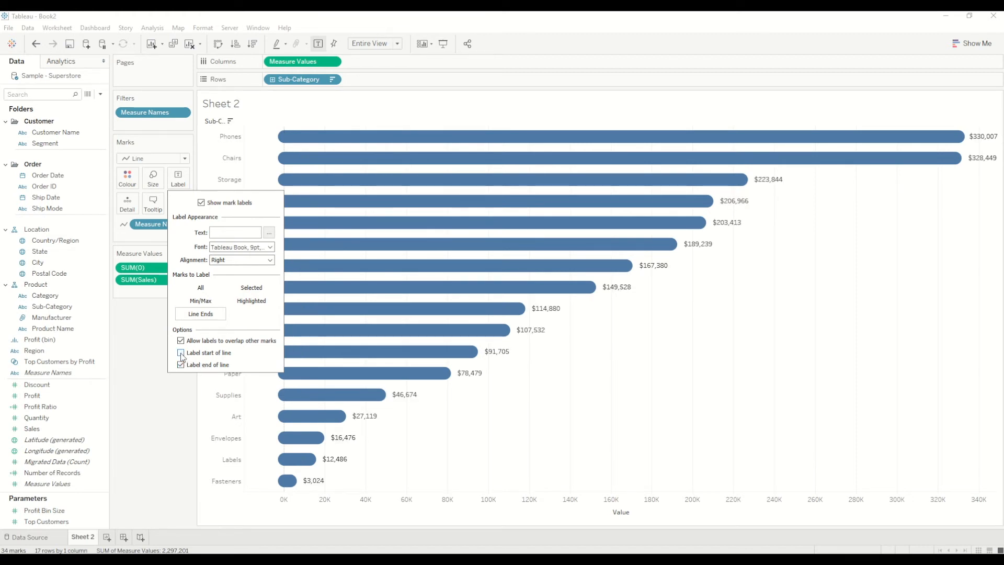
left_click(182, 364)
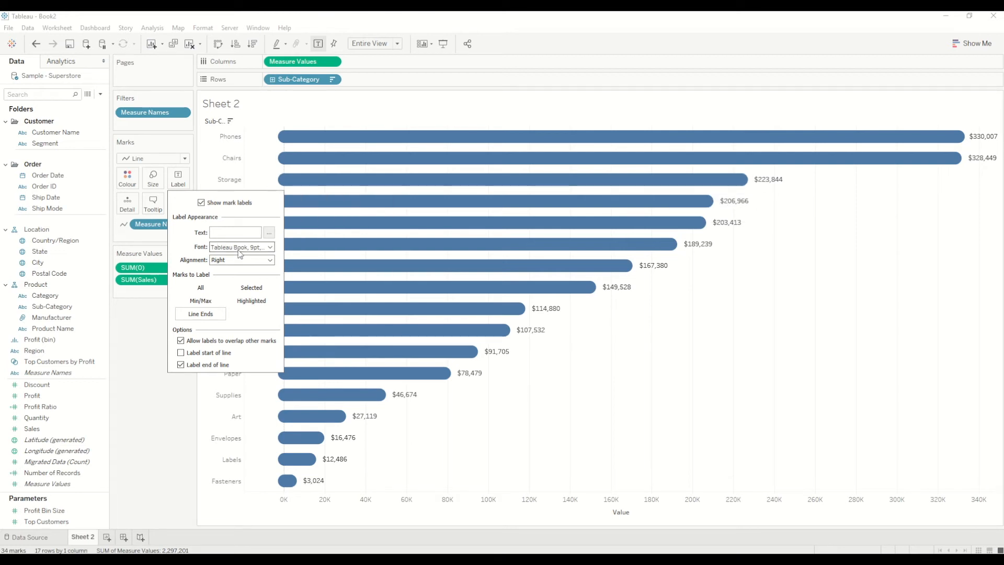
Set the Sales label font to Match Mark Colour so labels turn bar blue
left_click(269, 246)
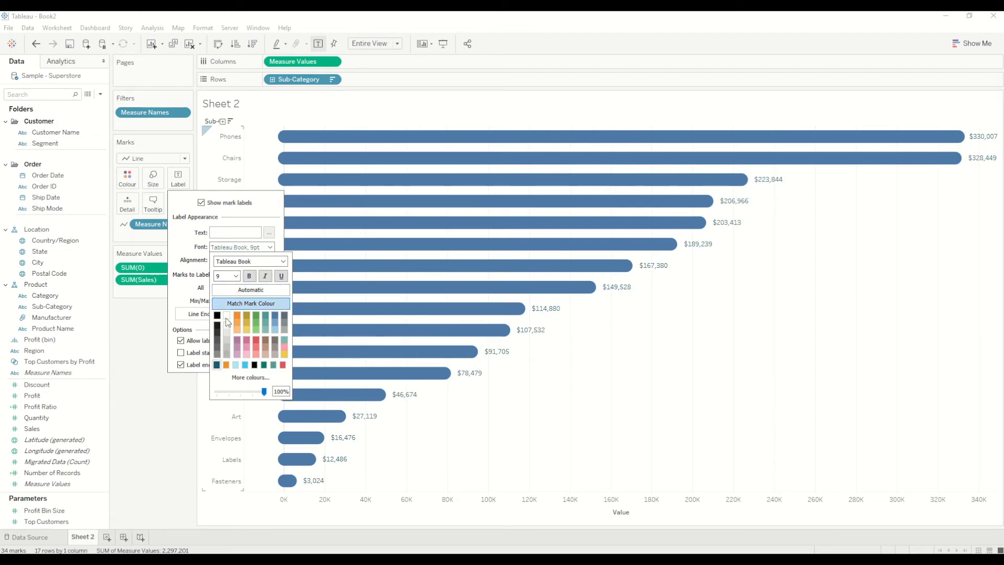
left_click(235, 275)
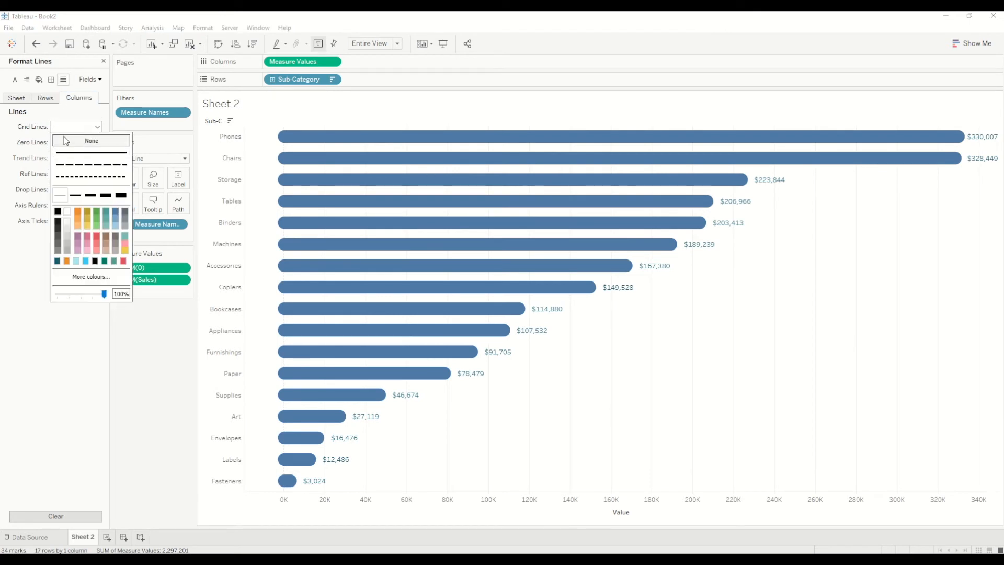
Set both Grid Lines and Zero Lines to None in the sheet's line formatting
left_click(91, 140)
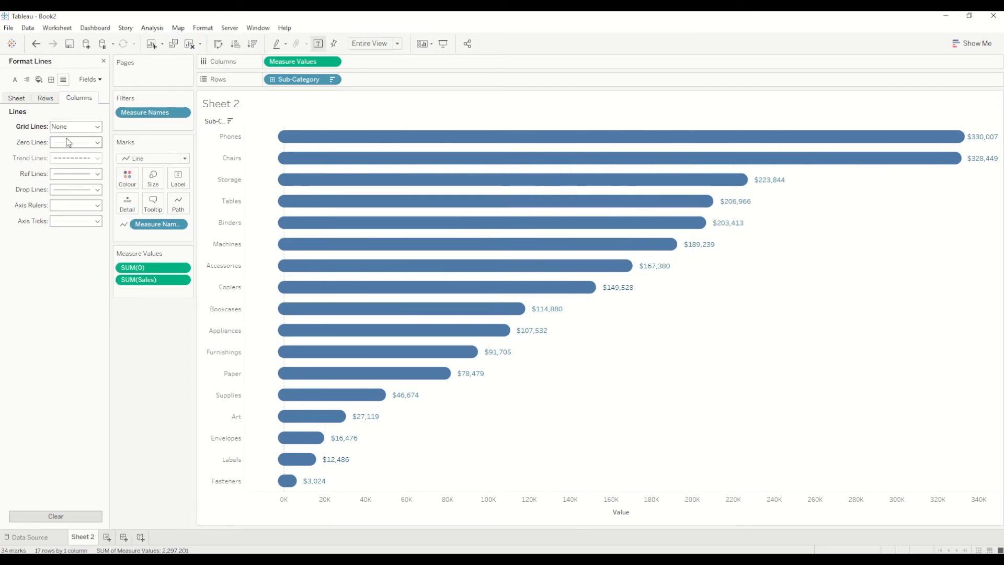
left_click(97, 142)
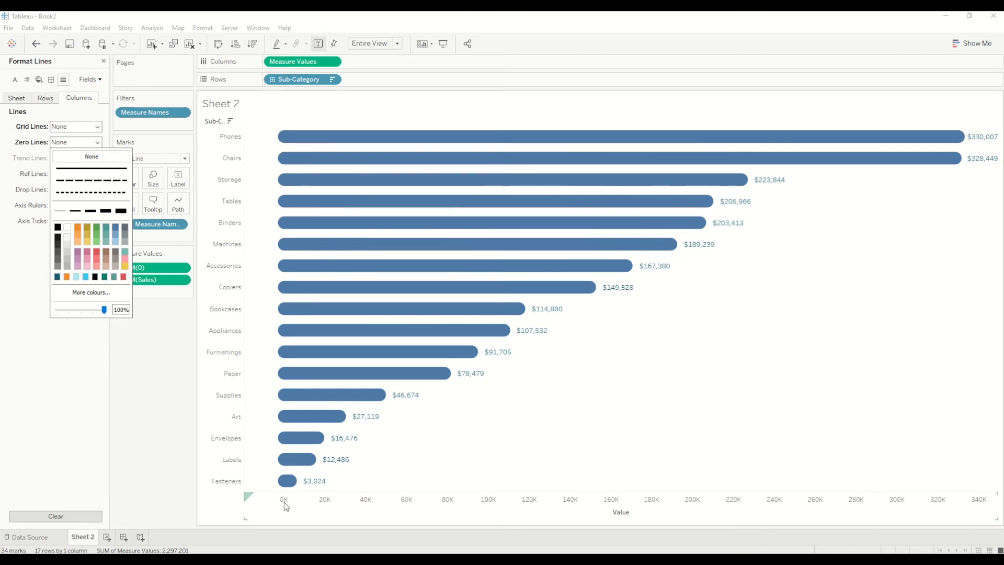
mouse_move(253, 473)
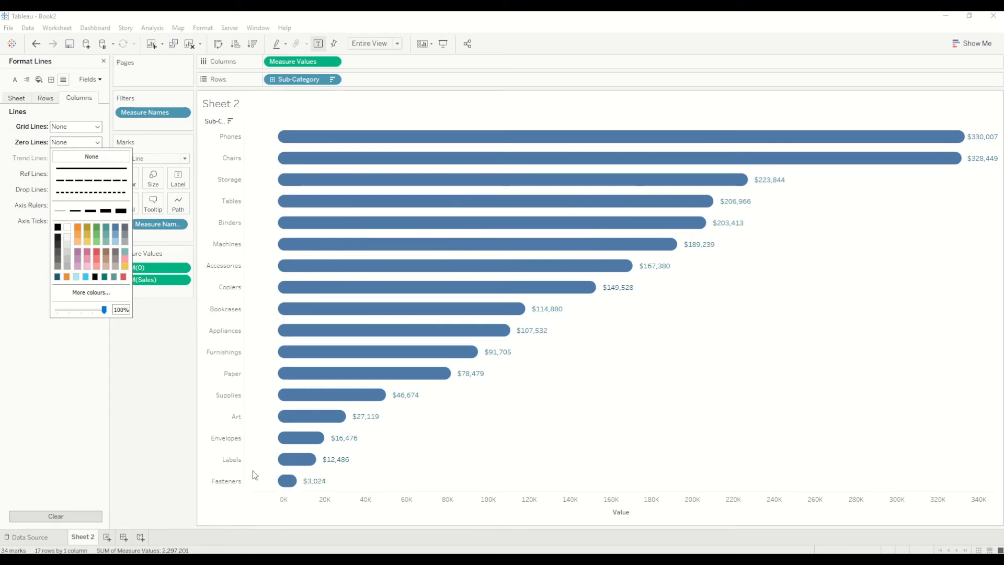
mouse_move(267, 454)
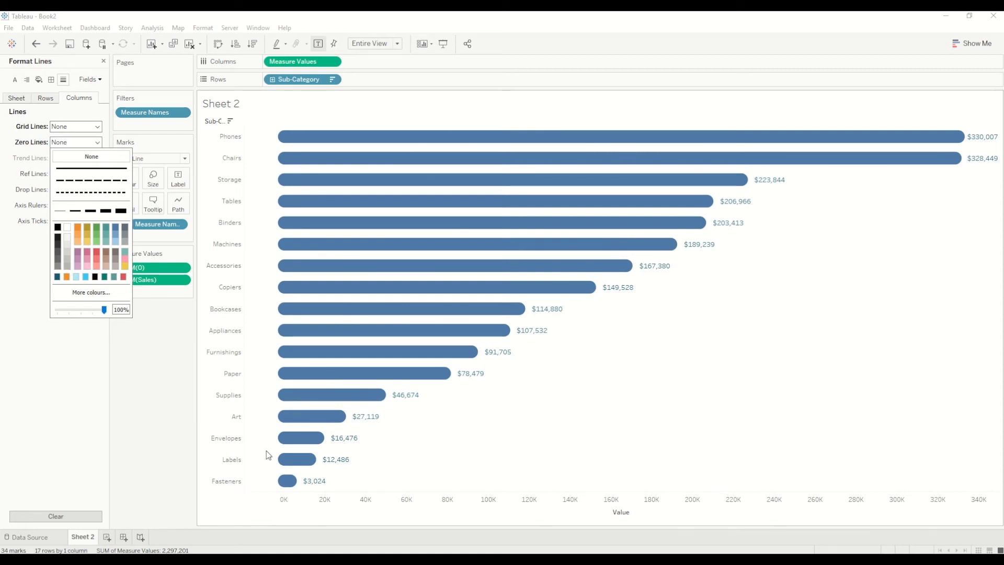
mouse_move(250, 453)
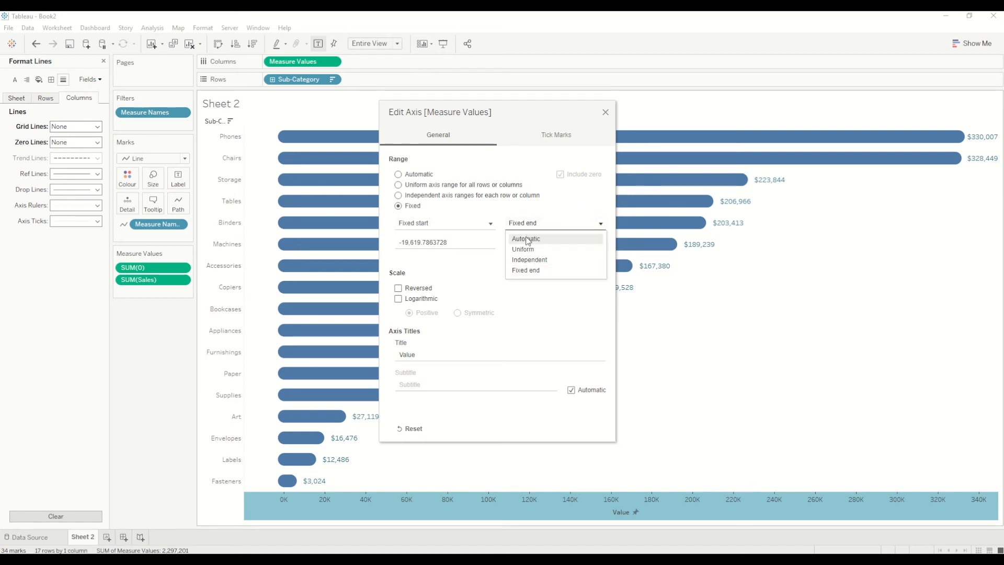
Fix the value axis start at -5K with an Automatic end
left_click(526, 238)
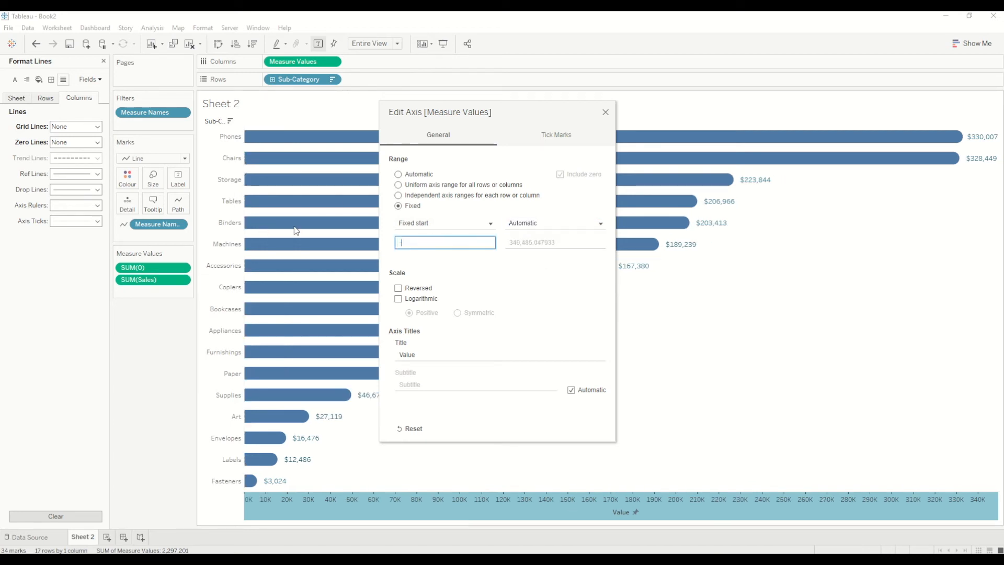
type("-5K")
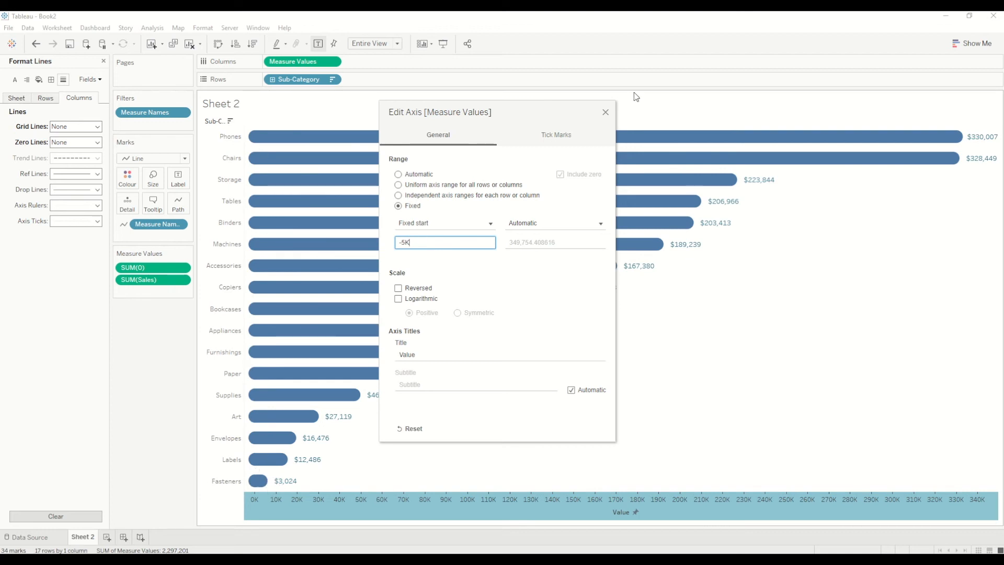
left_click(604, 112)
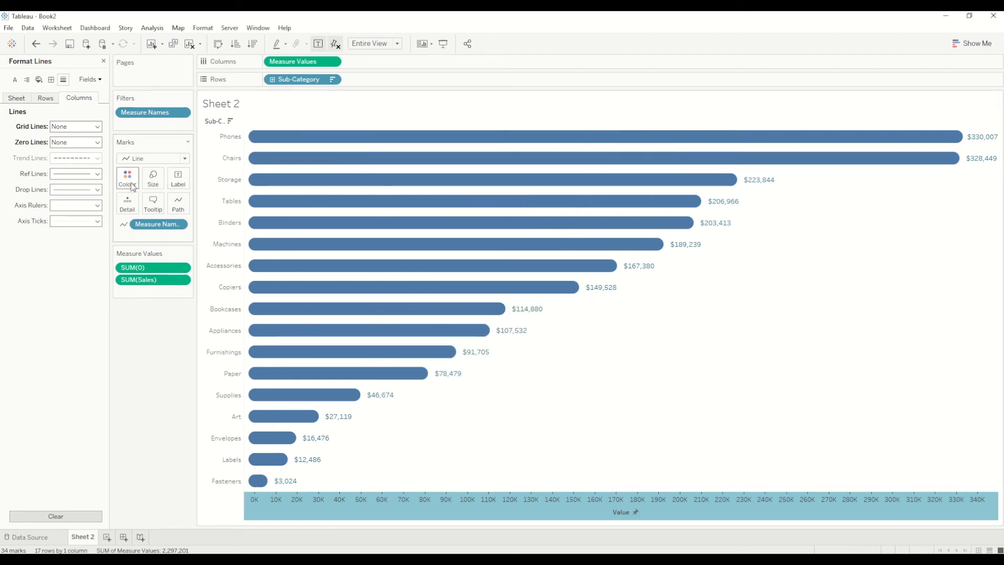
Darken the bar colour and make sub-category headers bold, size 11, left-aligned
left_click(126, 178)
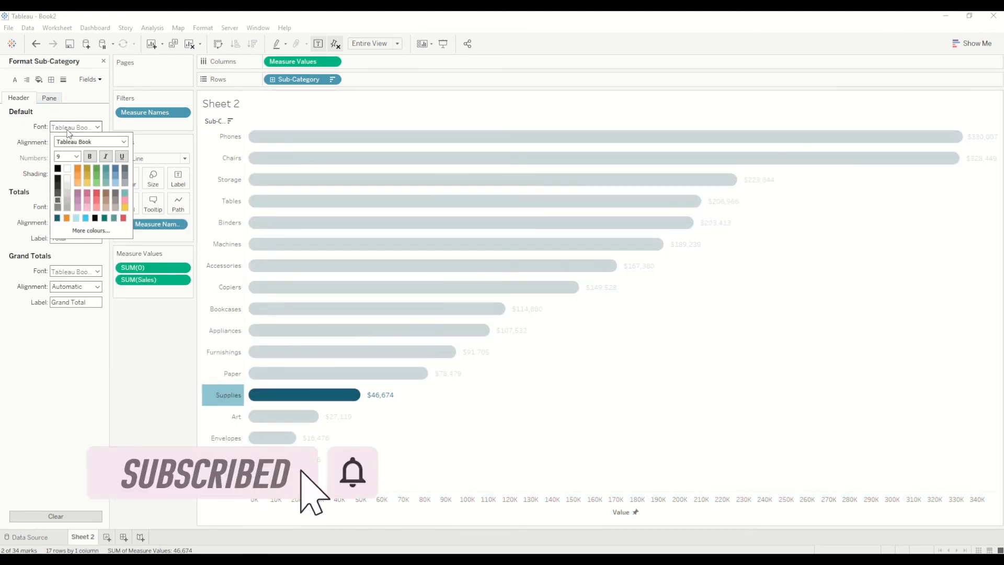
left_click(75, 156)
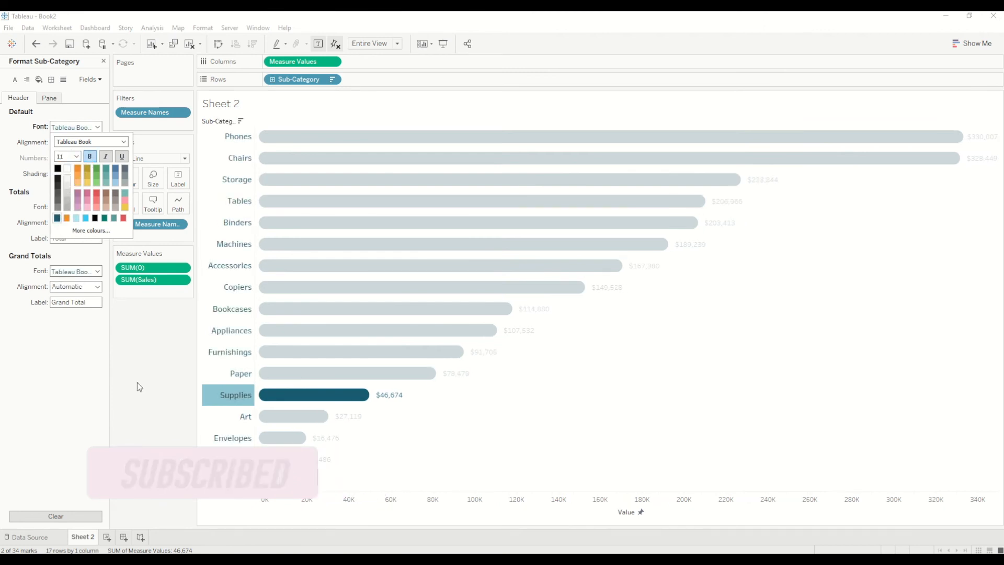
left_click(75, 142)
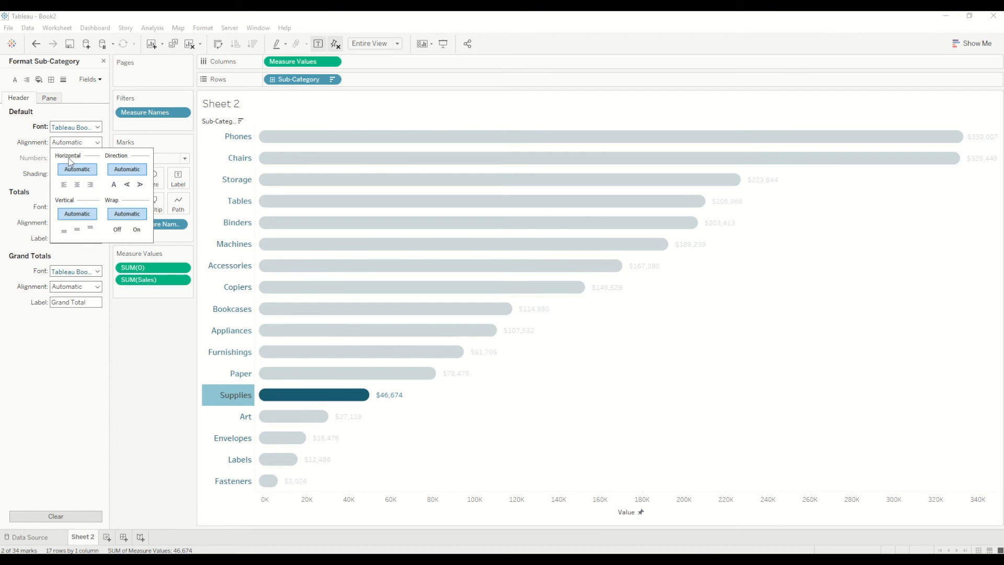
left_click(63, 185)
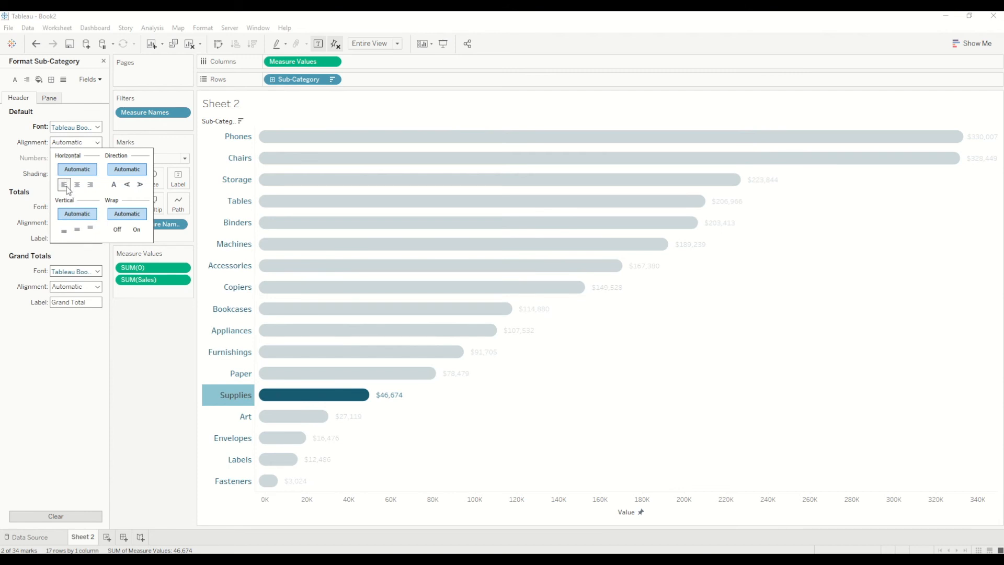
left_click(63, 184)
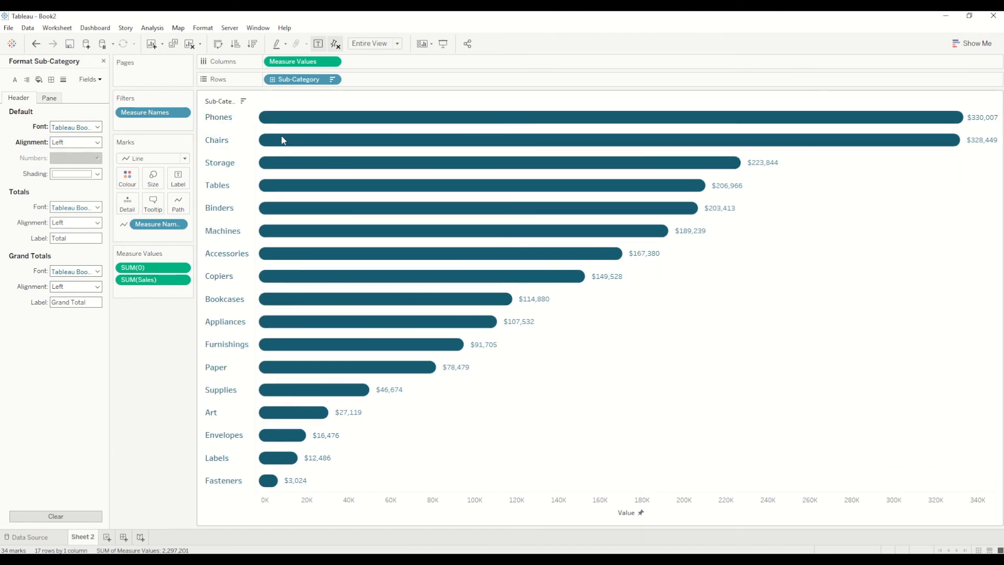
mouse_move(779, 349)
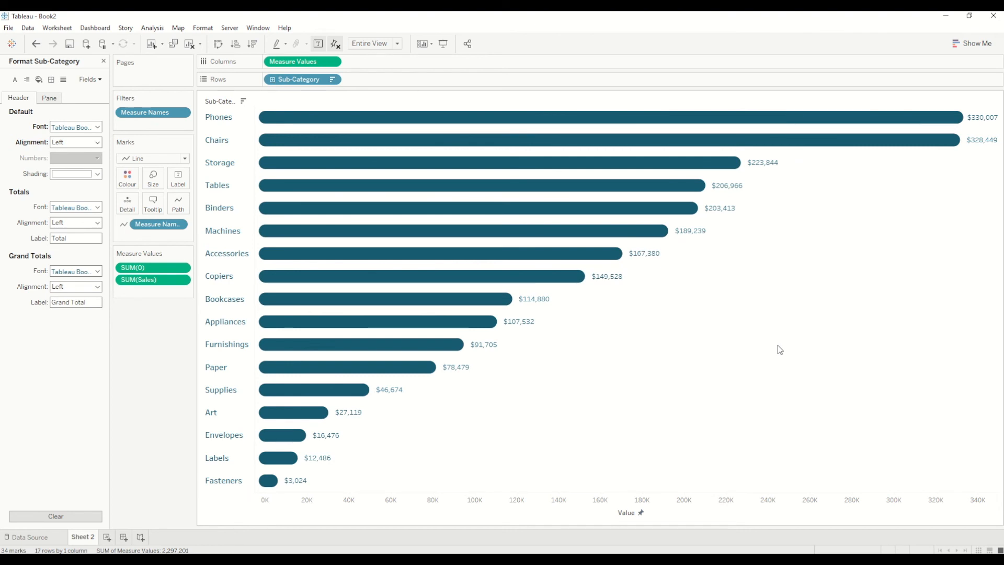
mouse_move(765, 347)
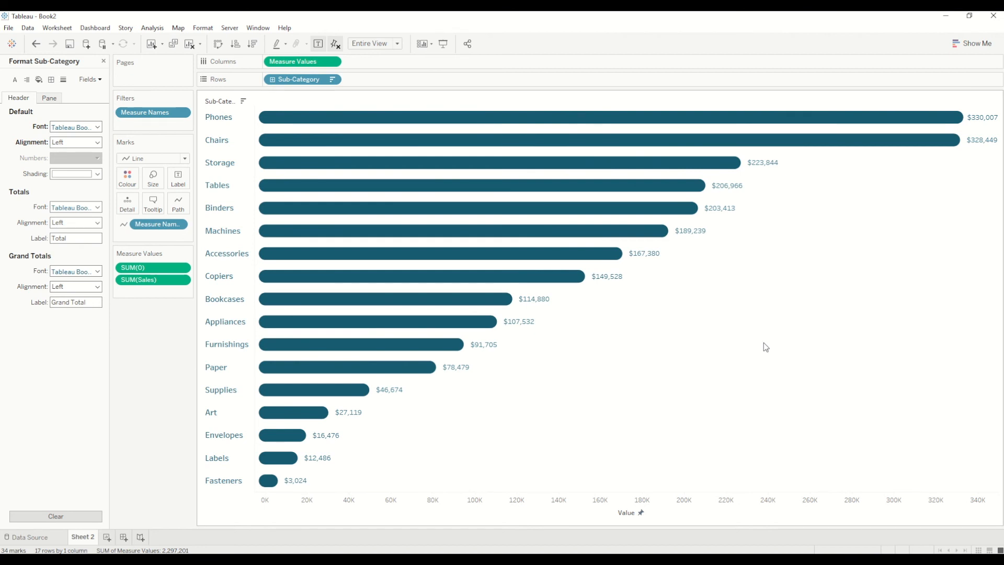